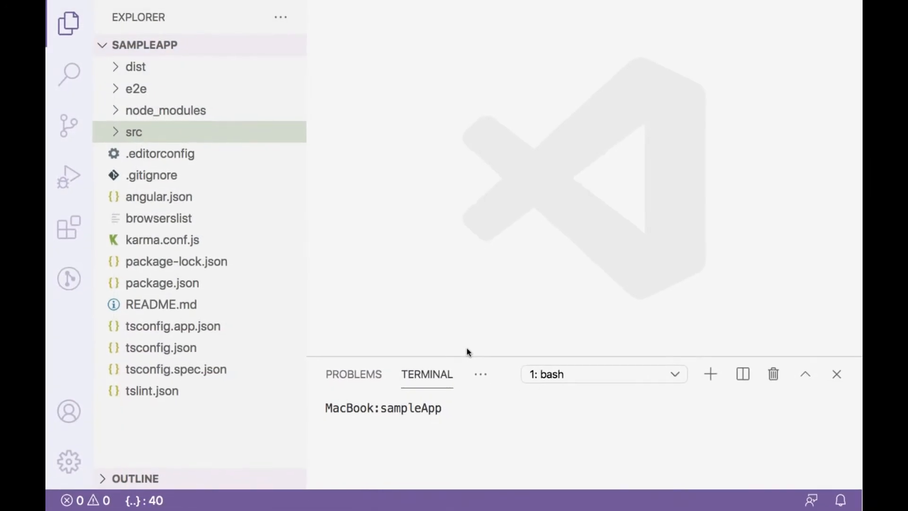
pyautogui.moveTo(116, 132)
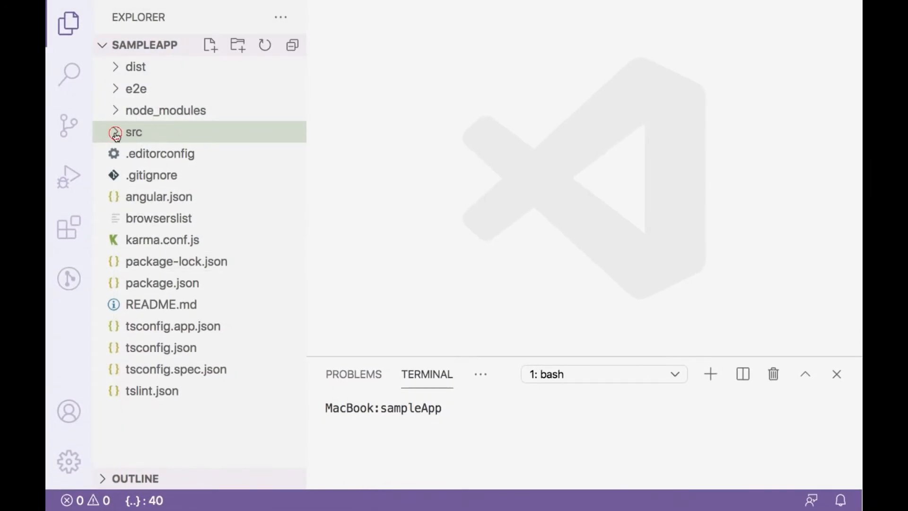
# - Expand src/app/modules/core to reveal core.module.ts with its footer, header and sidebar folders
pyautogui.click(134, 132)
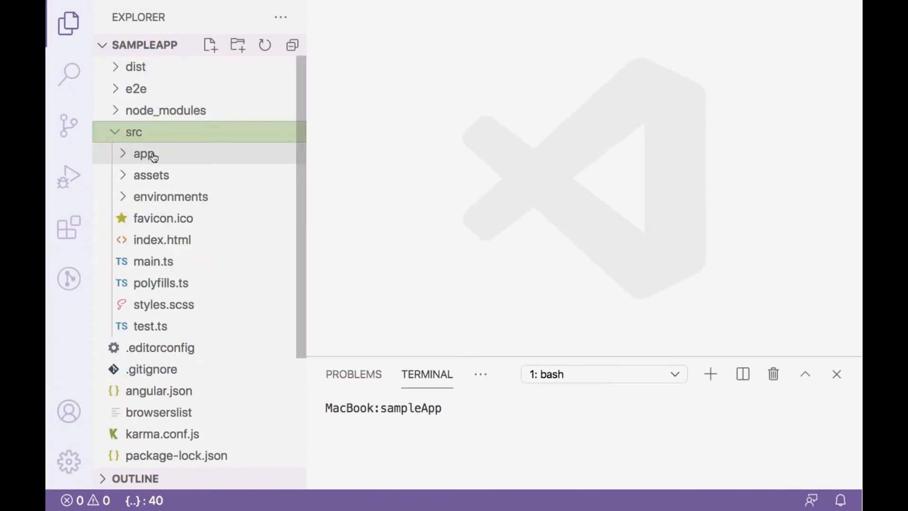
pyautogui.click(144, 153)
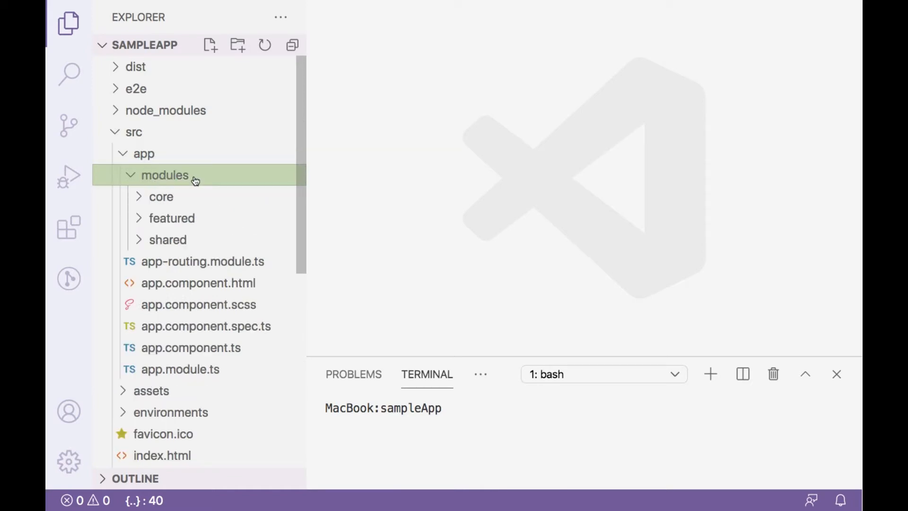
pyautogui.moveTo(214, 179)
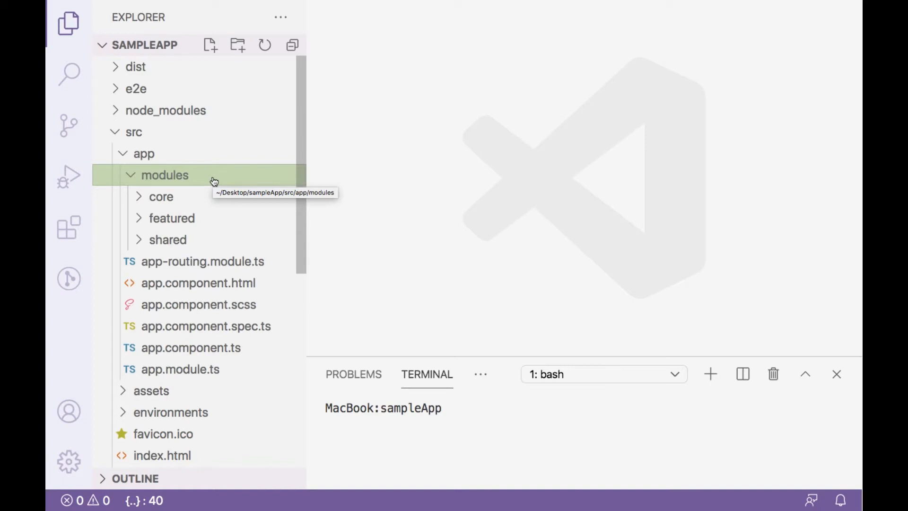
pyautogui.click(161, 196)
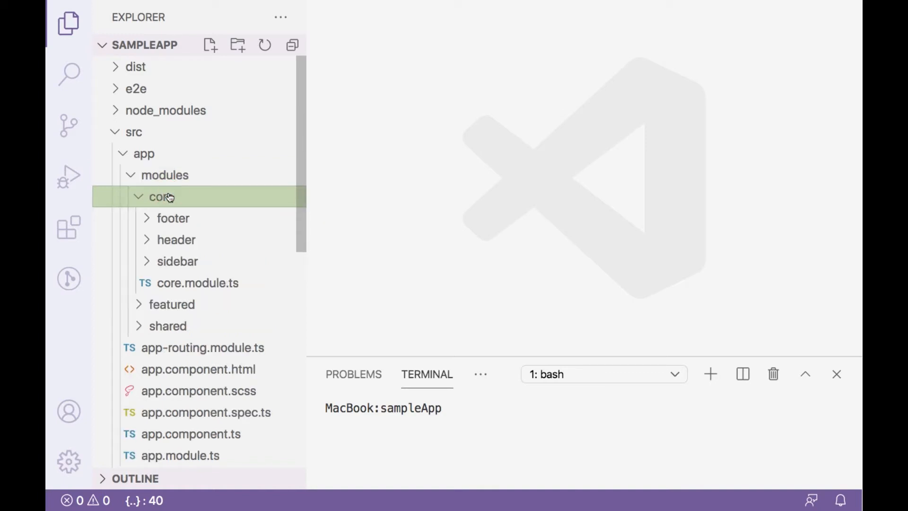
pyautogui.moveTo(175, 240)
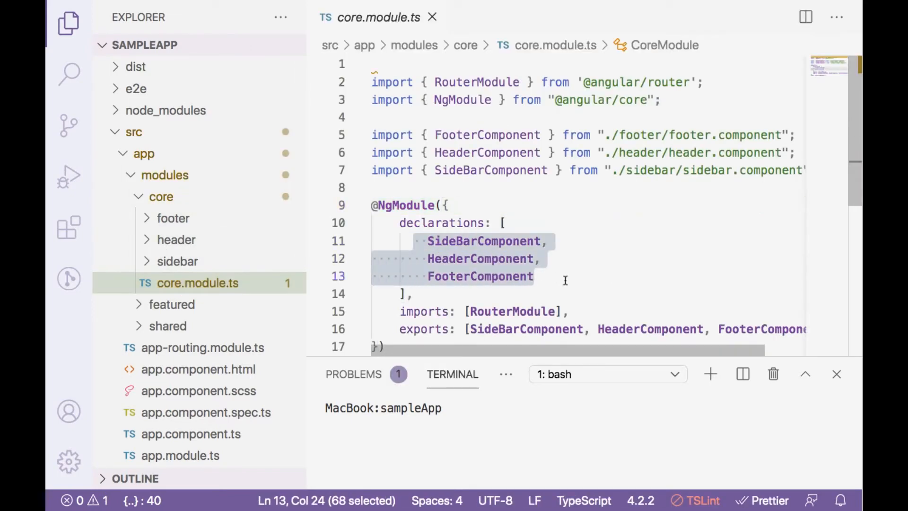
# - Check the CoreModule import in app.module.ts, then view app.component.html's header, sidebar and router-outlet layout
pyautogui.click(566, 280)
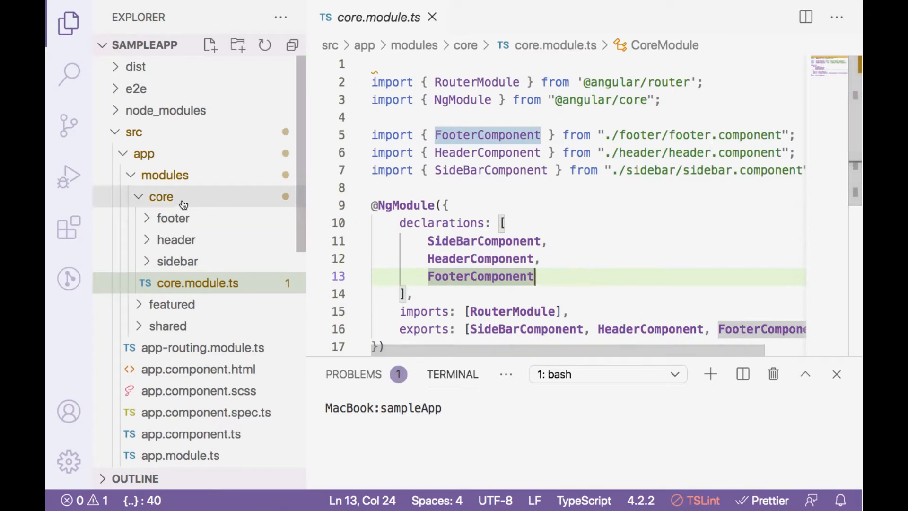
pyautogui.click(160, 196)
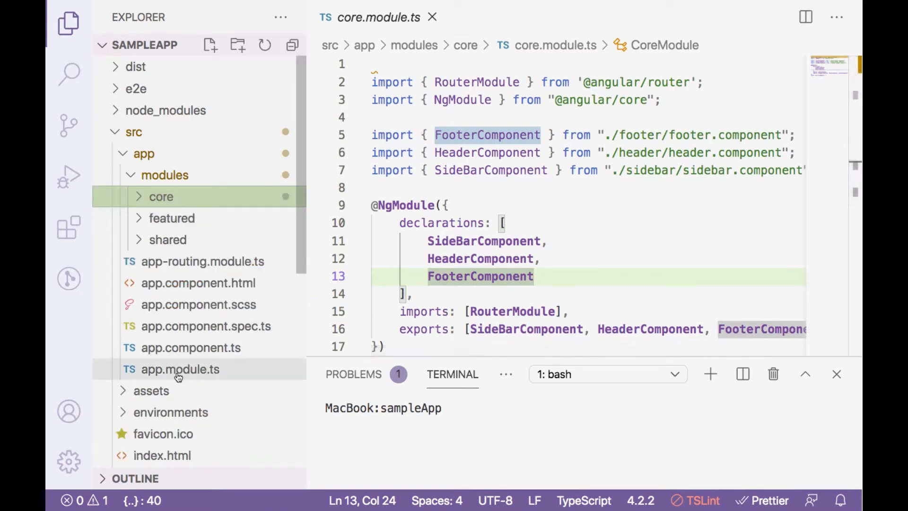
pyautogui.click(180, 369)
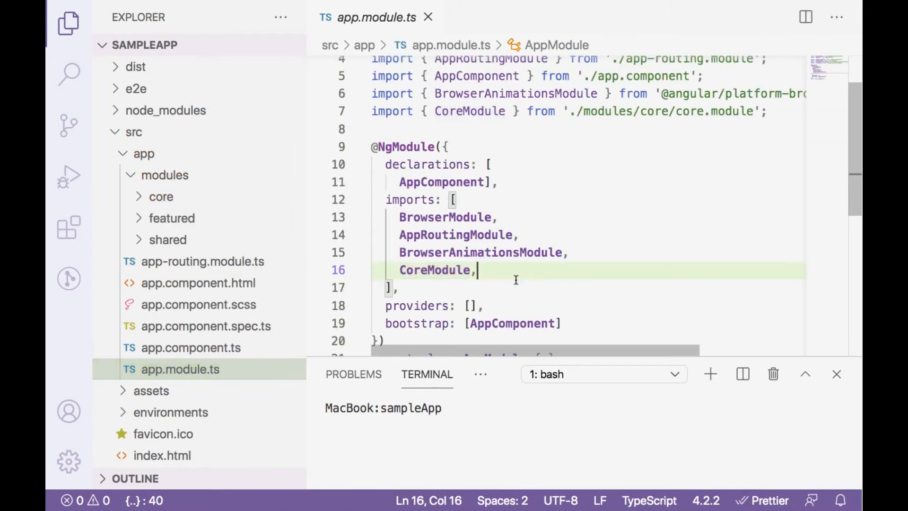
pyautogui.doubleClick(436, 270)
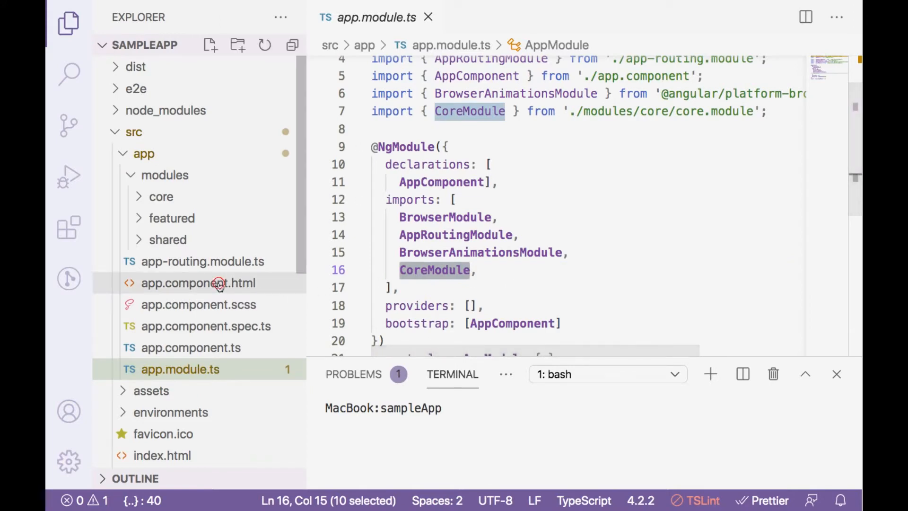
pyautogui.click(198, 283)
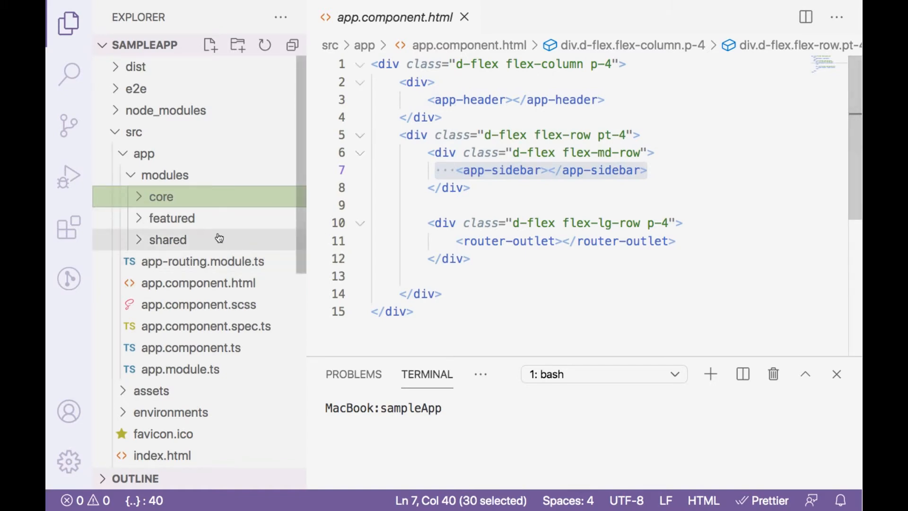
# - Expand featured/audit/components to reveal the activity and user component folders
pyautogui.click(172, 218)
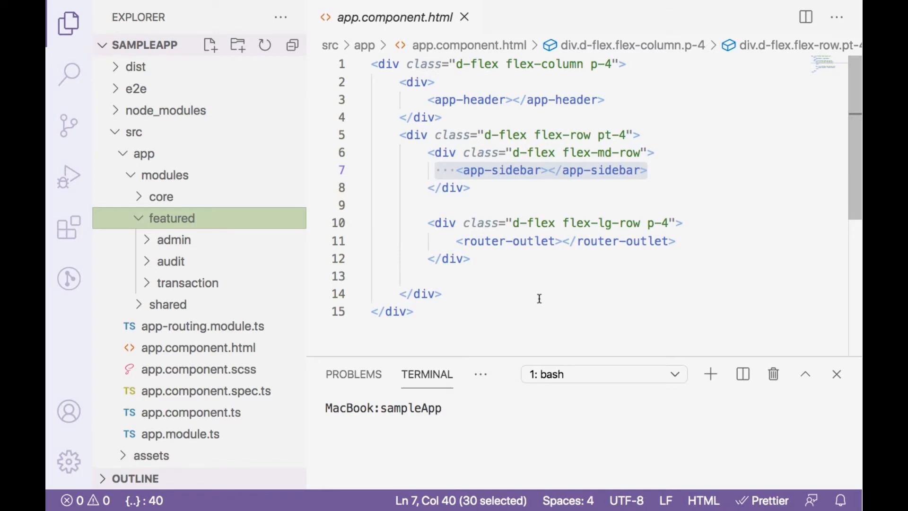
pyautogui.moveTo(483, 262)
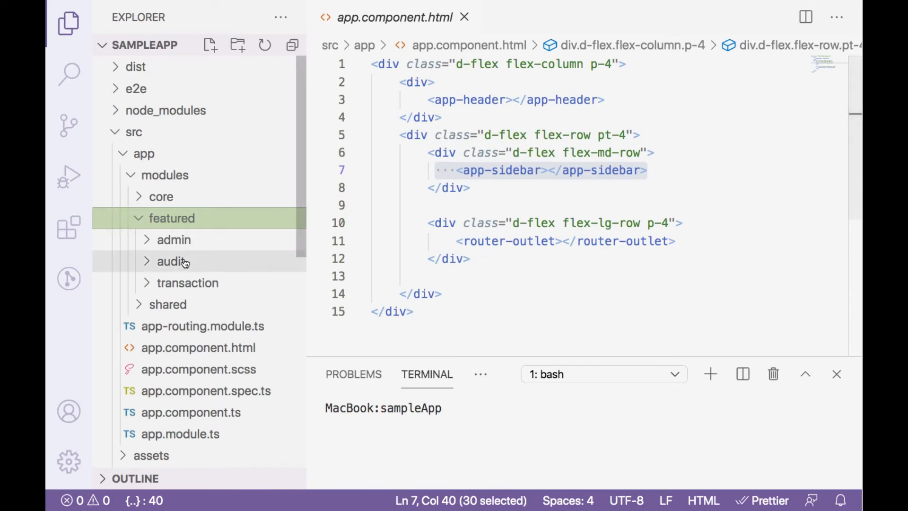
pyautogui.click(171, 261)
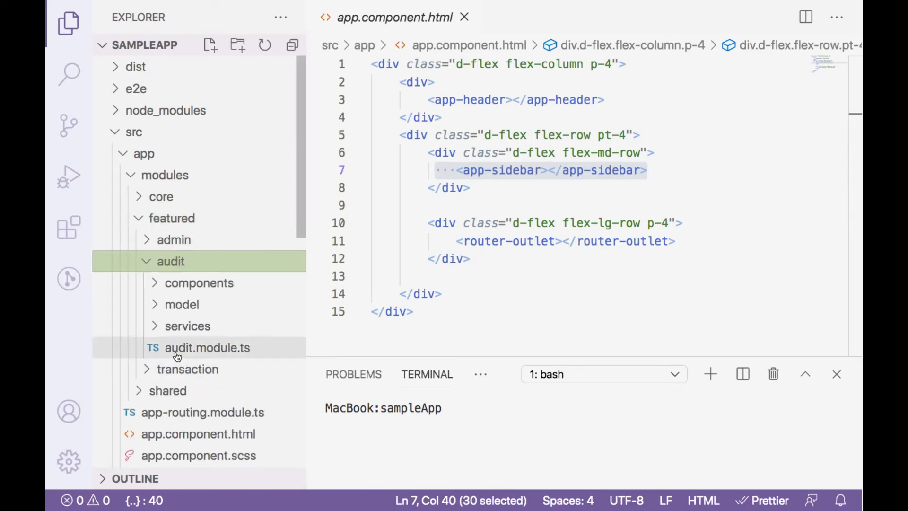
pyautogui.moveTo(207, 347)
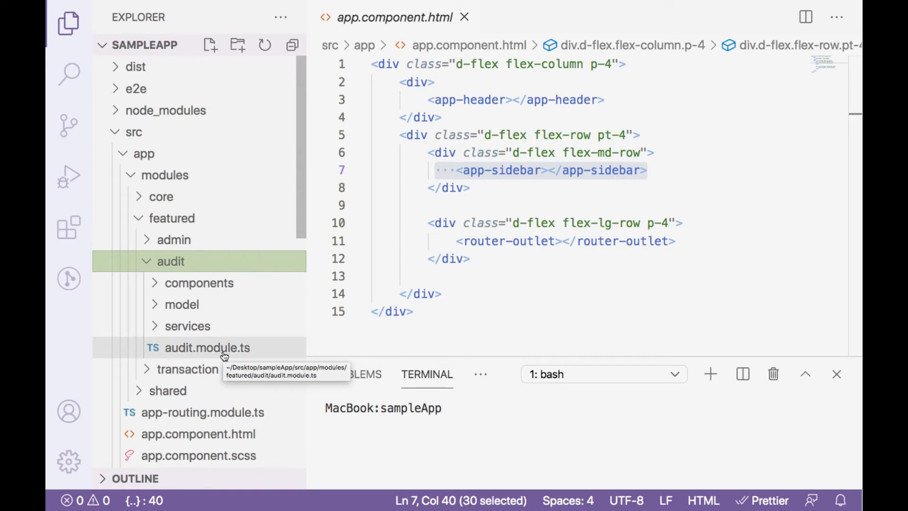
pyautogui.moveTo(200, 283)
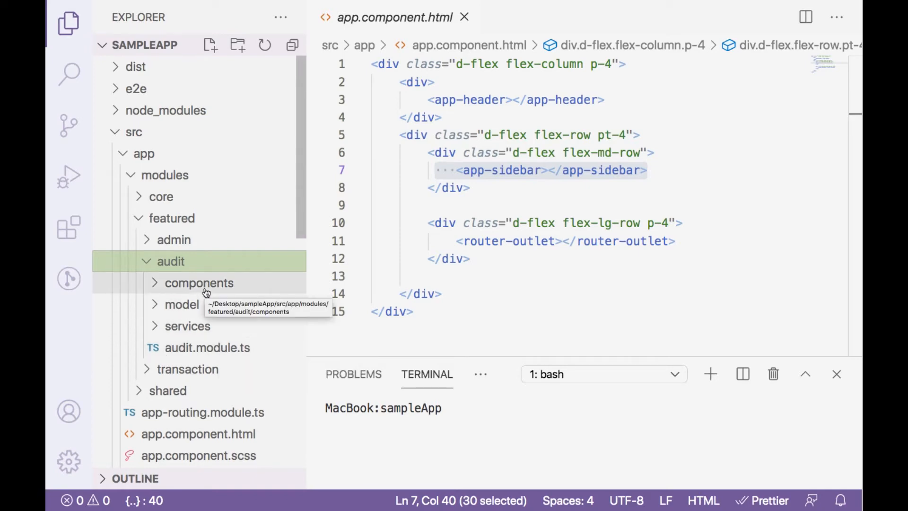
pyautogui.moveTo(187, 326)
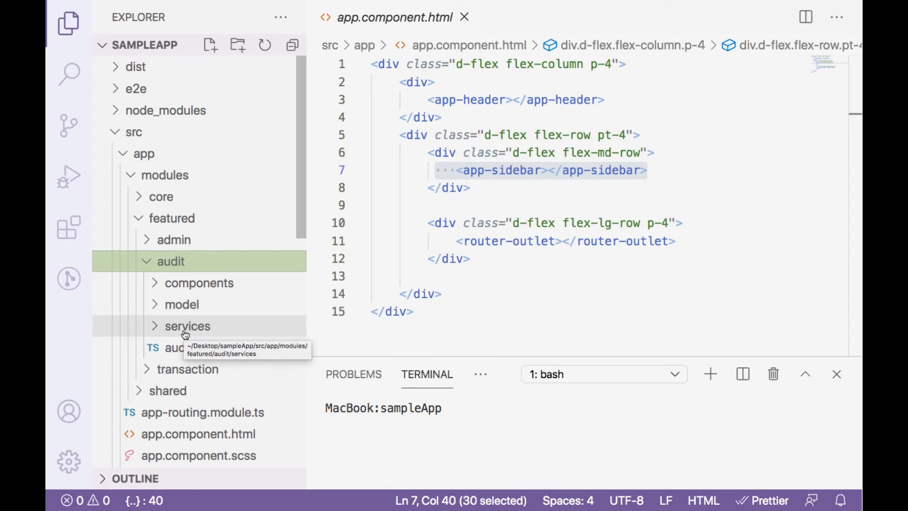
pyautogui.click(199, 283)
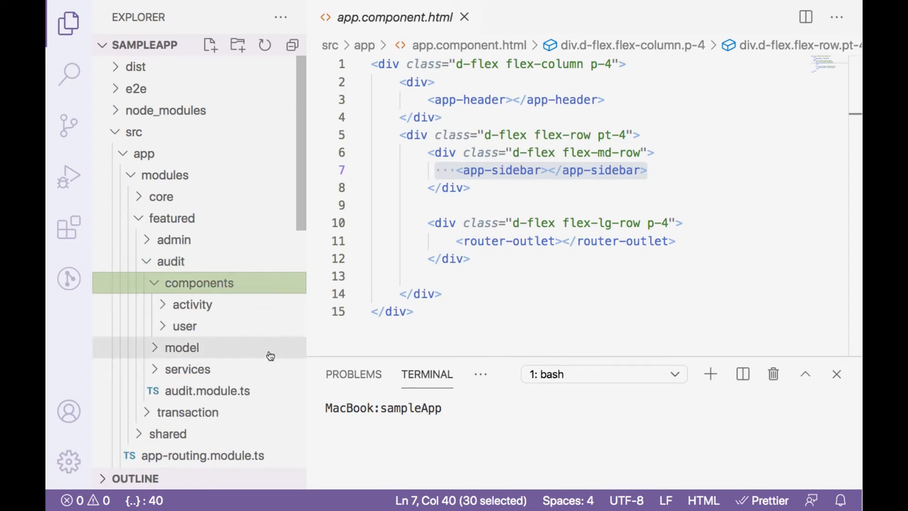
pyautogui.moveTo(199, 336)
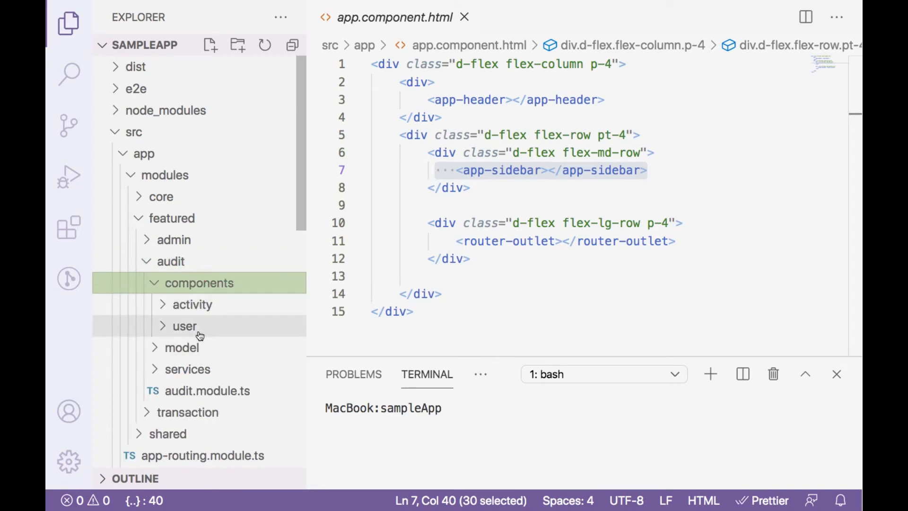
pyautogui.moveTo(184, 326)
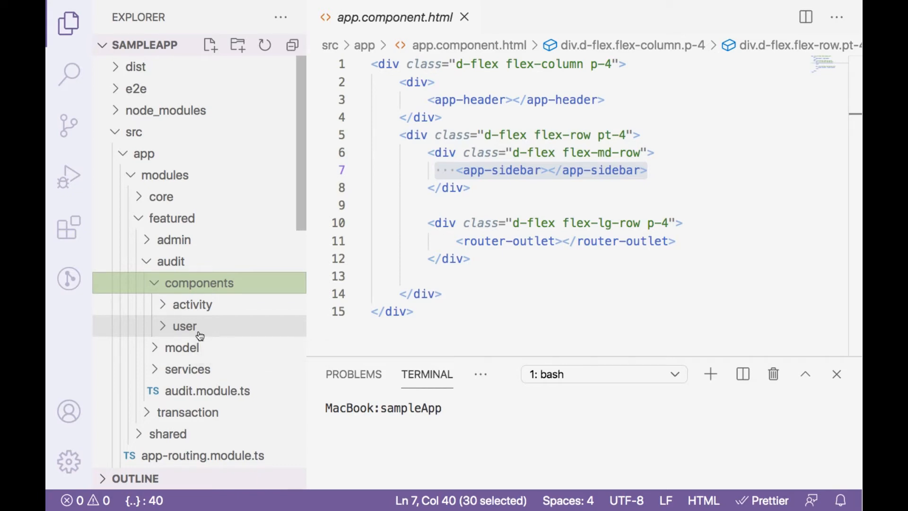
# - Explore the activity folder's model and services, then view activity-audit.component.ts with its ActivityAuditService constructor
pyautogui.click(192, 305)
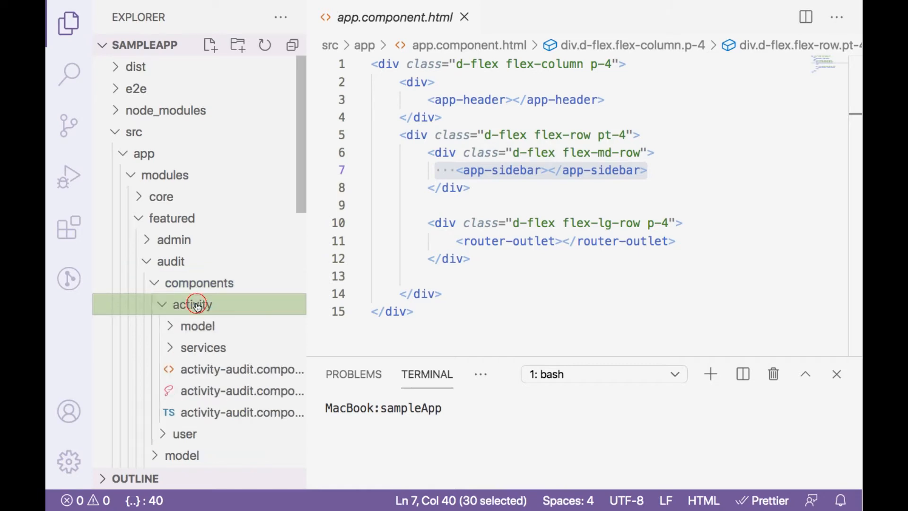
pyautogui.moveTo(313, 322)
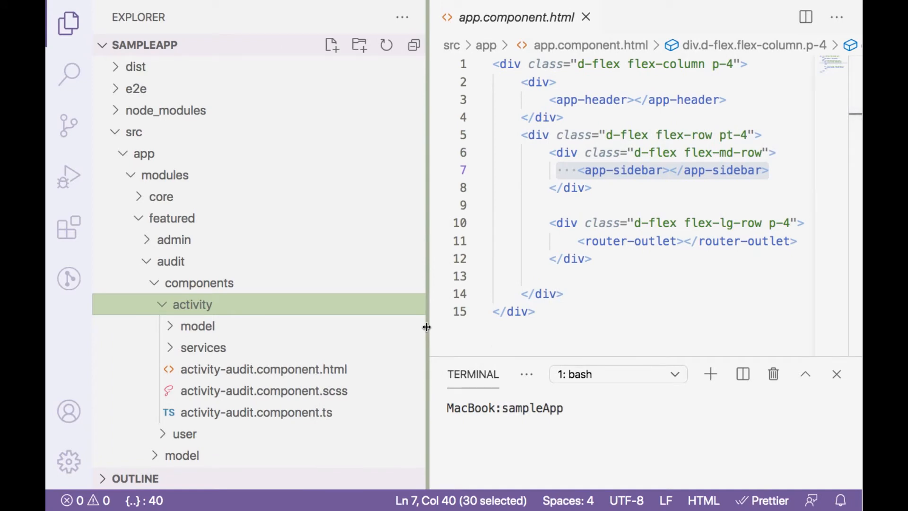
pyautogui.moveTo(204, 347)
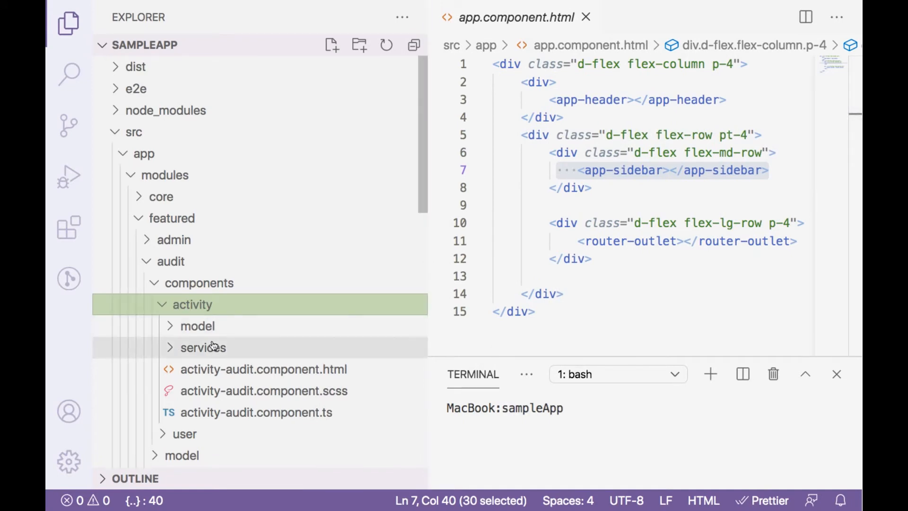
pyautogui.click(203, 346)
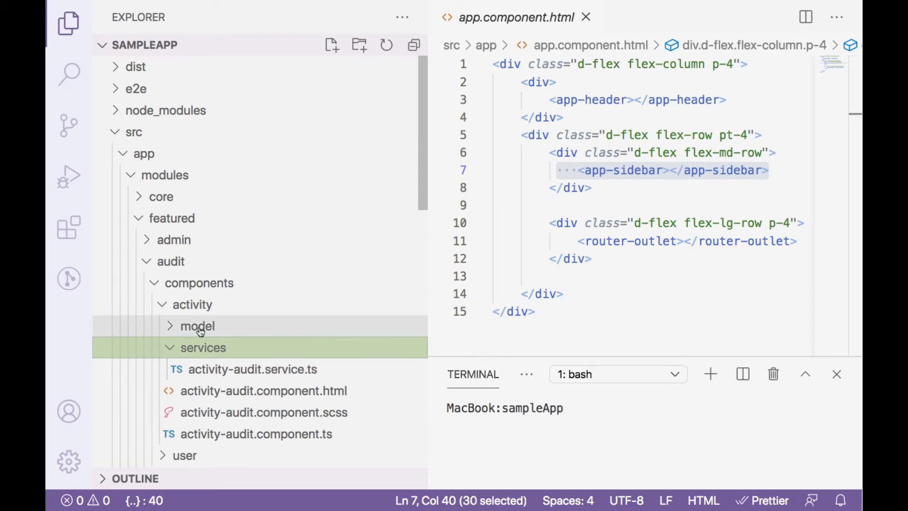
pyautogui.click(196, 325)
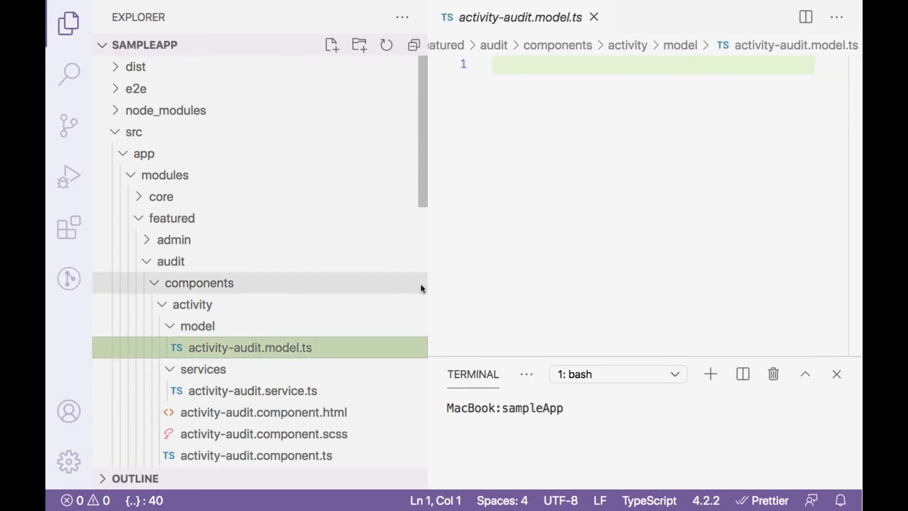
pyautogui.click(197, 326)
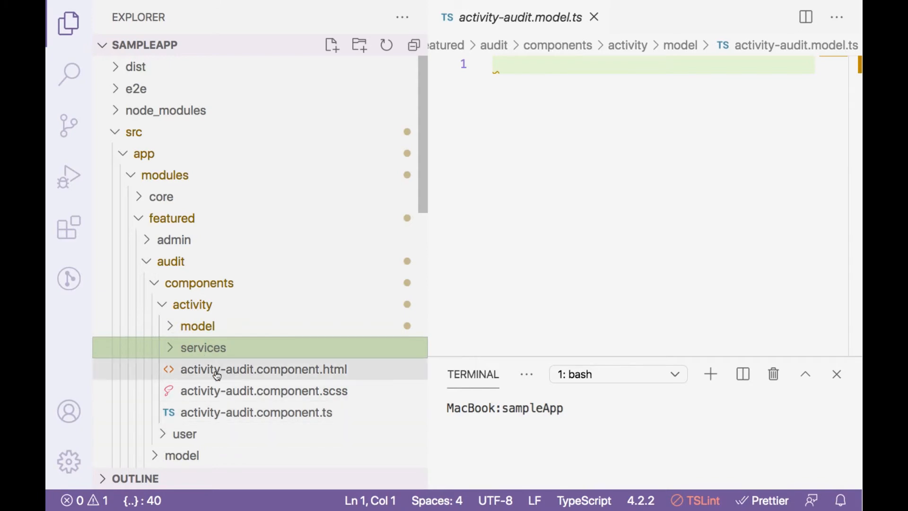
pyautogui.moveTo(239, 412)
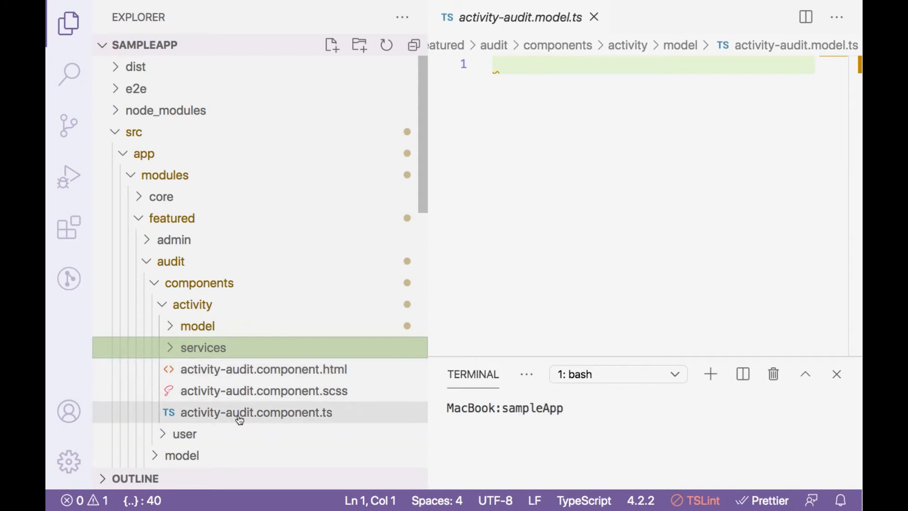
pyautogui.click(256, 412)
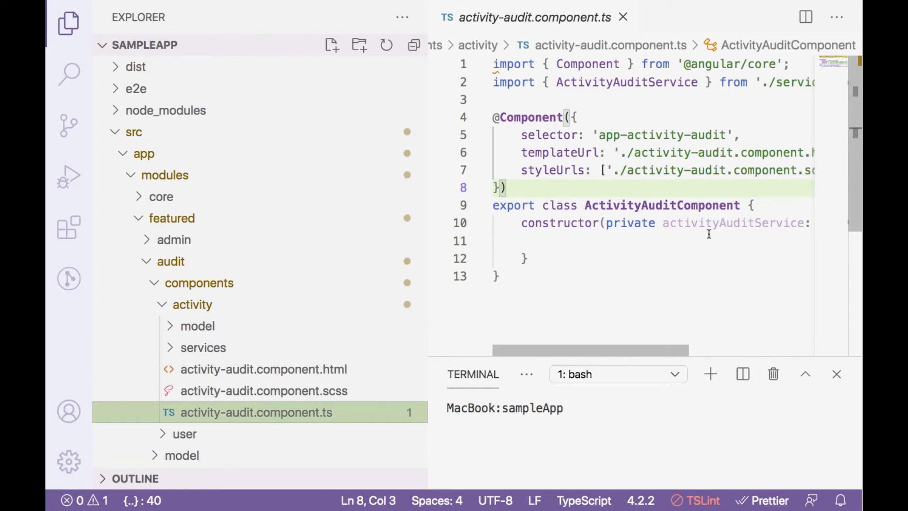
# - Collapse activity and expand user/model to reveal UserAudit.model.ts
pyautogui.click(192, 304)
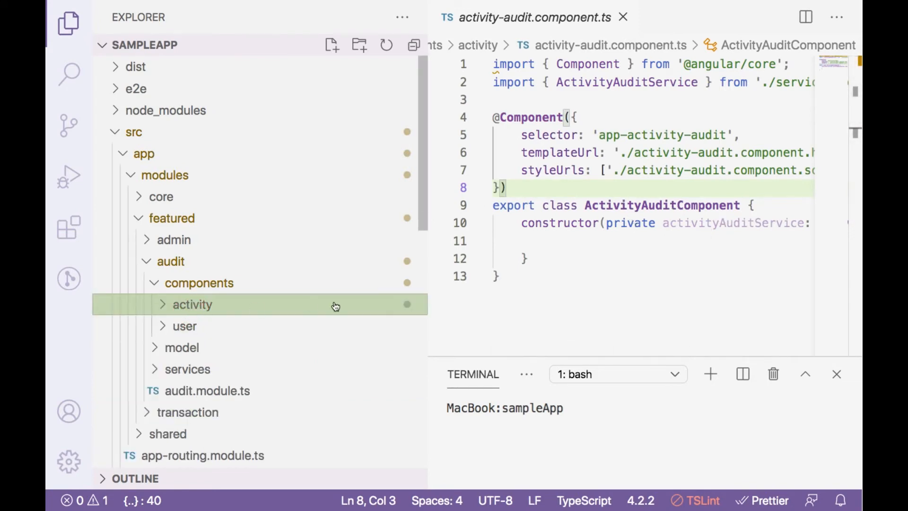
pyautogui.click(185, 326)
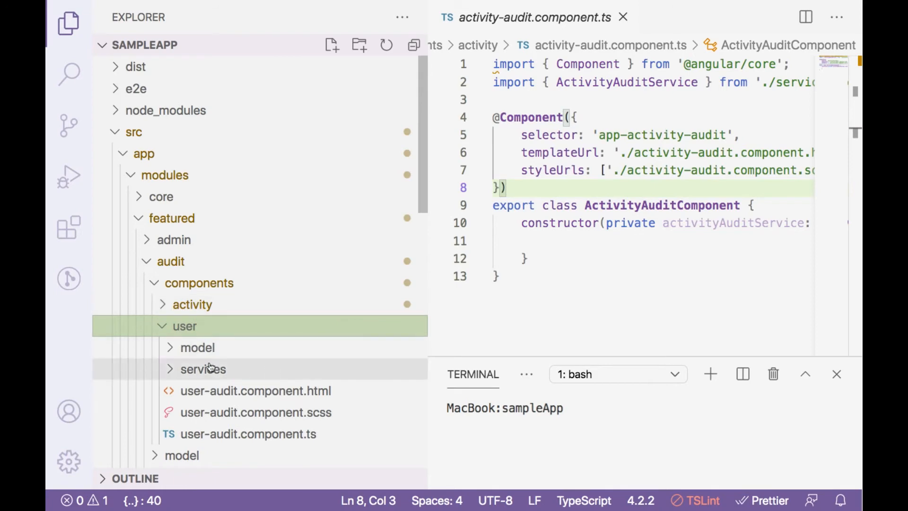
pyautogui.click(198, 346)
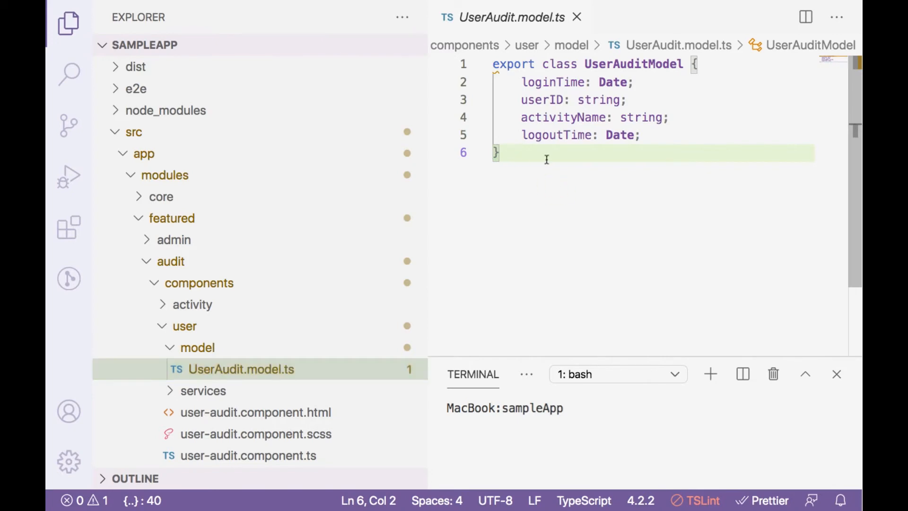
pyautogui.moveTo(550, 209)
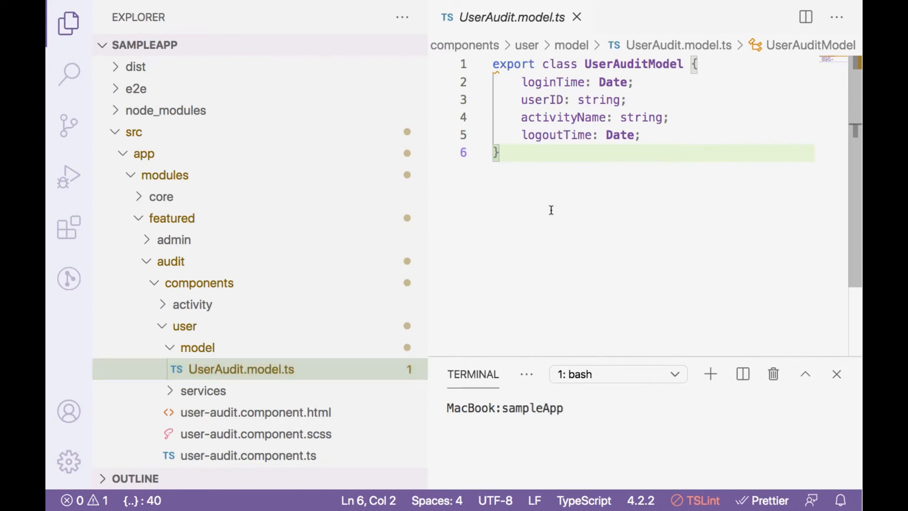
pyautogui.moveTo(498, 247)
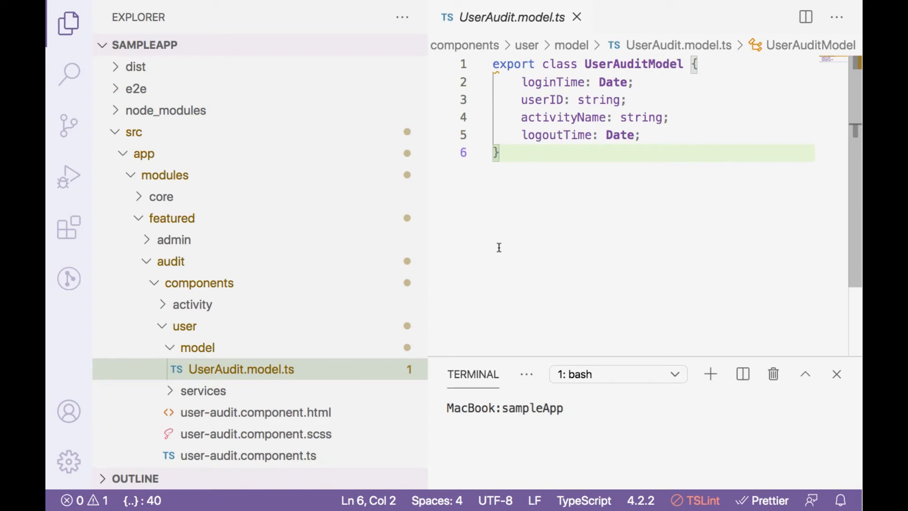
pyautogui.moveTo(434, 263)
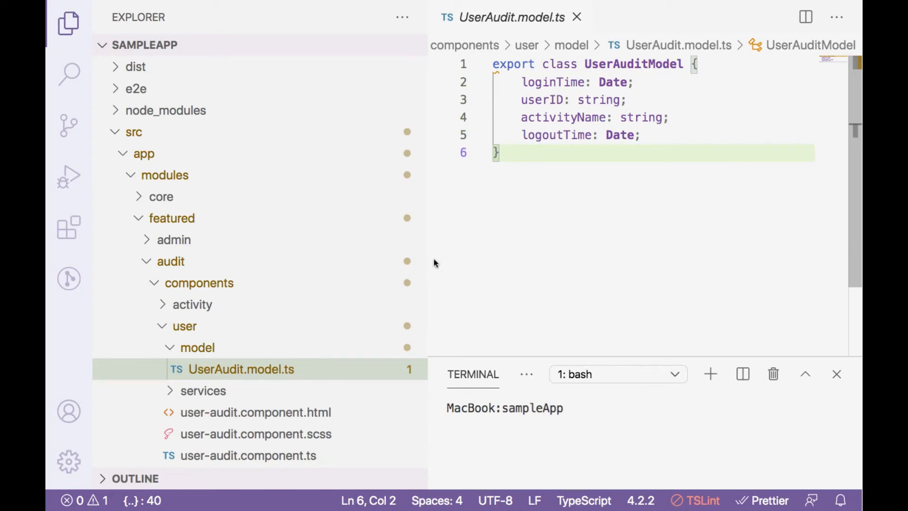
# - Collapse the audit folders and view angular-material.module.ts from shared/angular-material
pyautogui.click(199, 283)
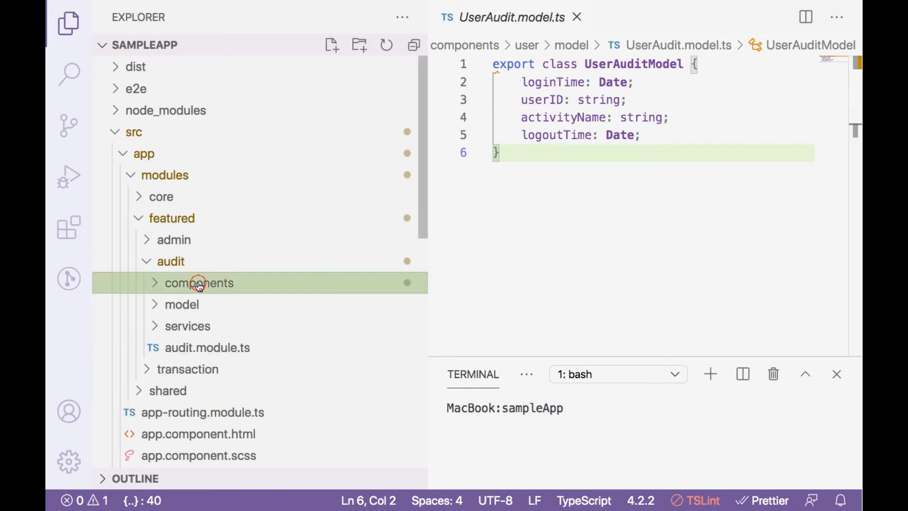
pyautogui.click(171, 261)
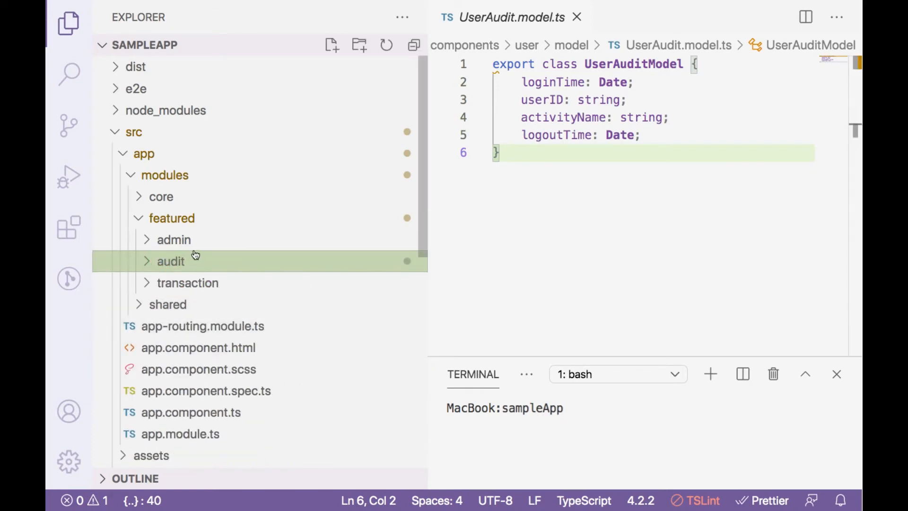
pyautogui.moveTo(176, 262)
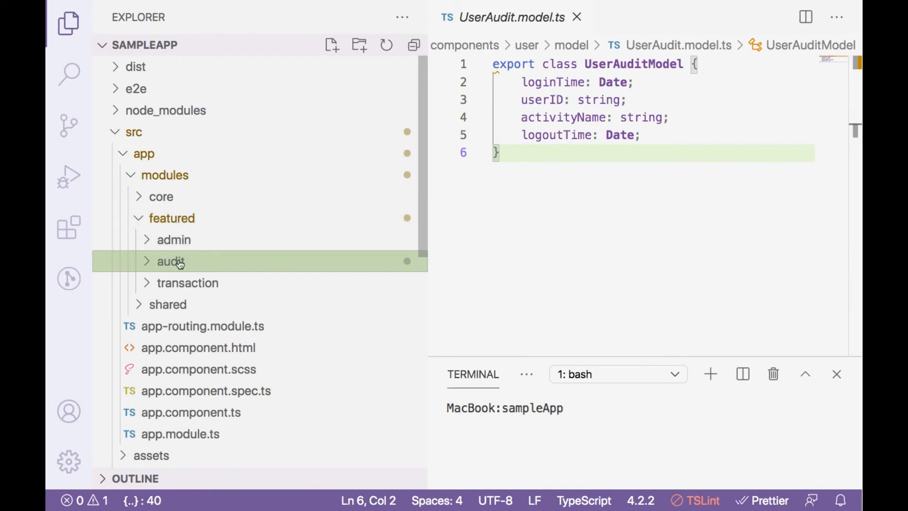
pyautogui.moveTo(187, 283)
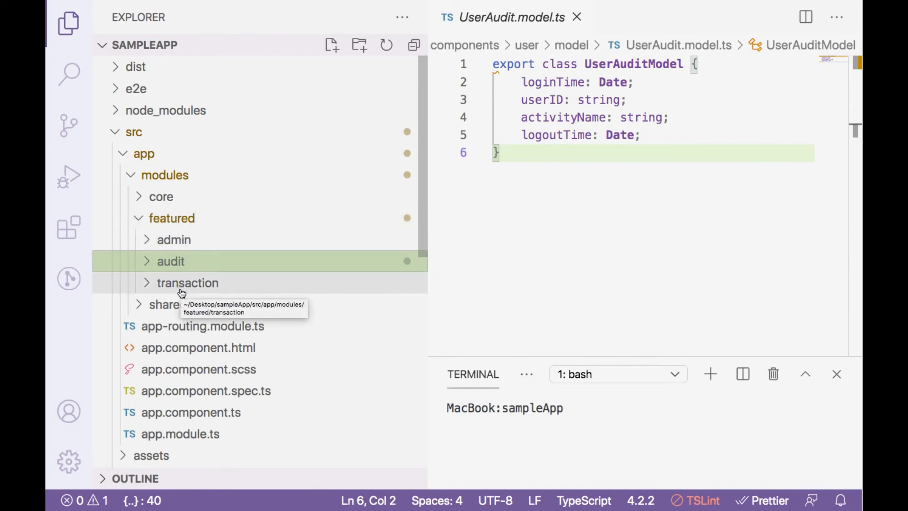
pyautogui.click(168, 304)
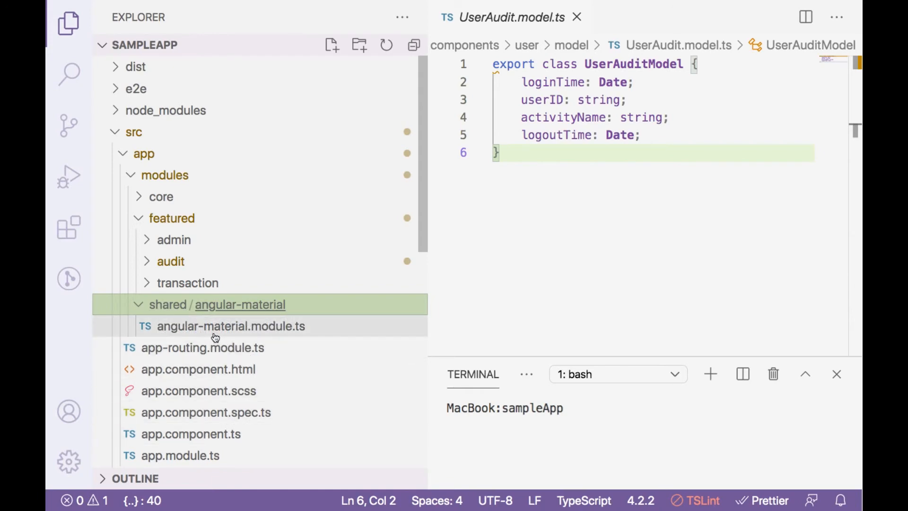
pyautogui.click(231, 326)
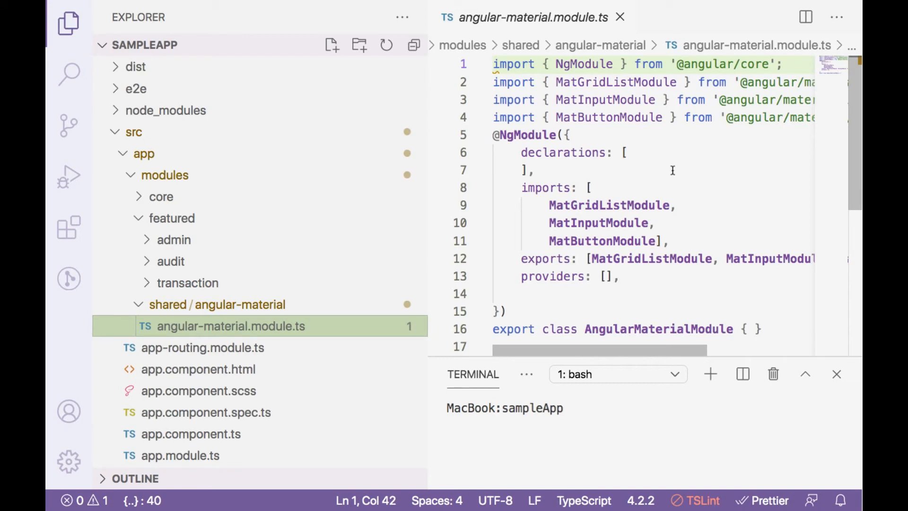
pyautogui.moveTo(681, 188)
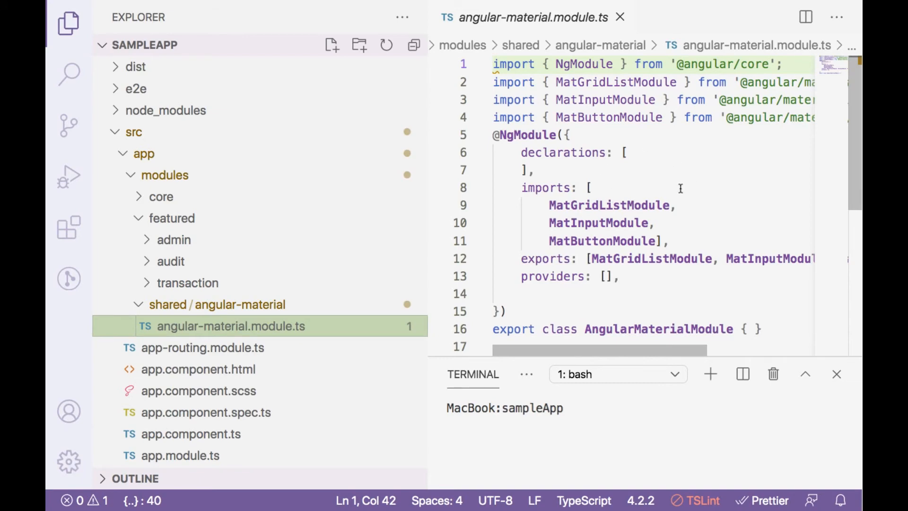
pyautogui.moveTo(632, 248)
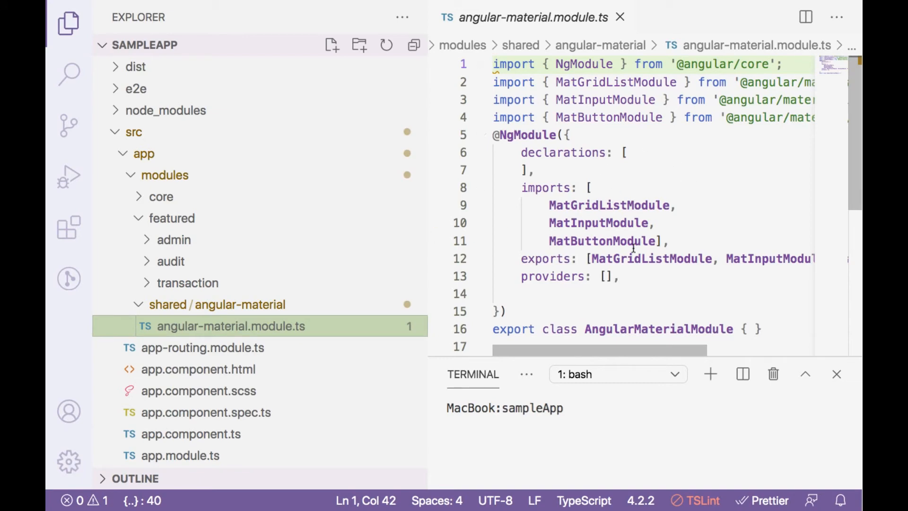
pyautogui.moveTo(171, 261)
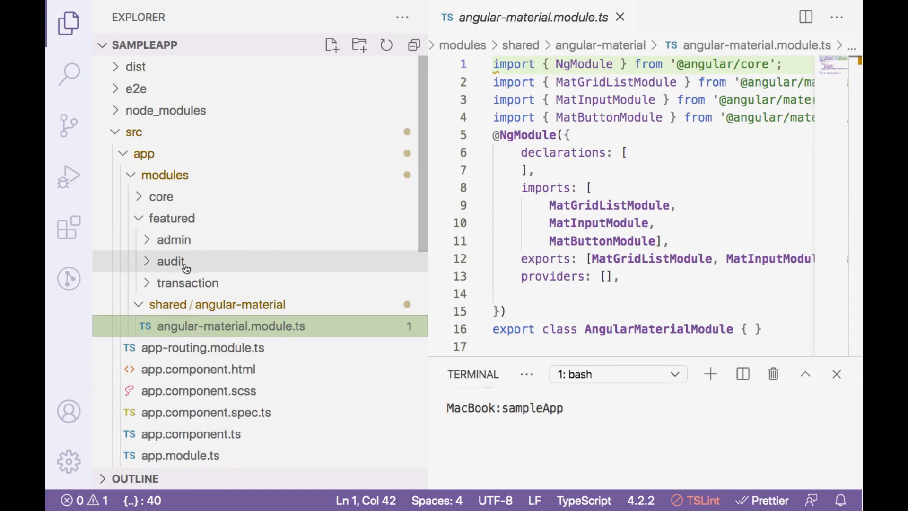
pyautogui.moveTo(187, 282)
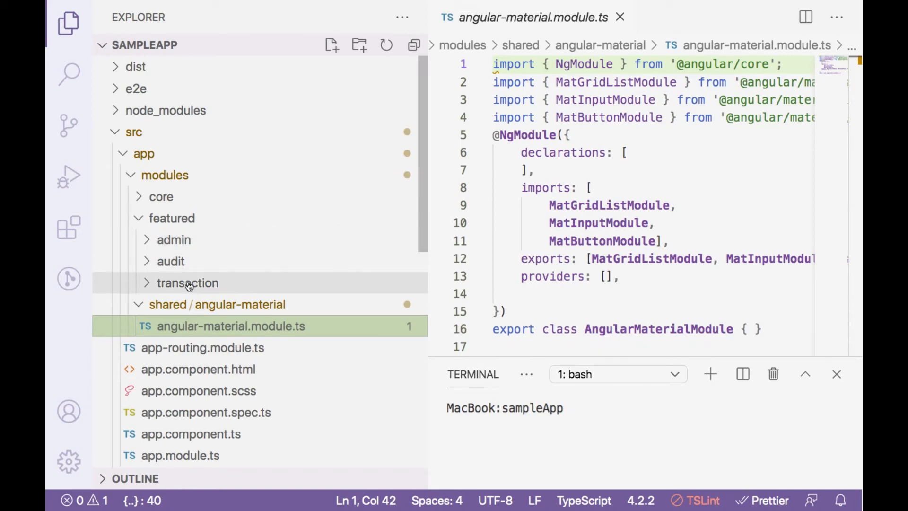
pyautogui.moveTo(188, 283)
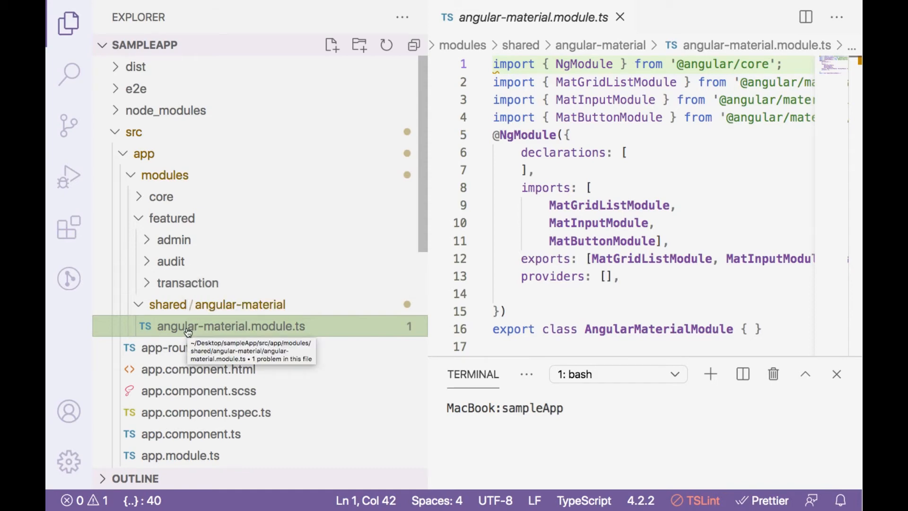
pyautogui.moveTo(191, 376)
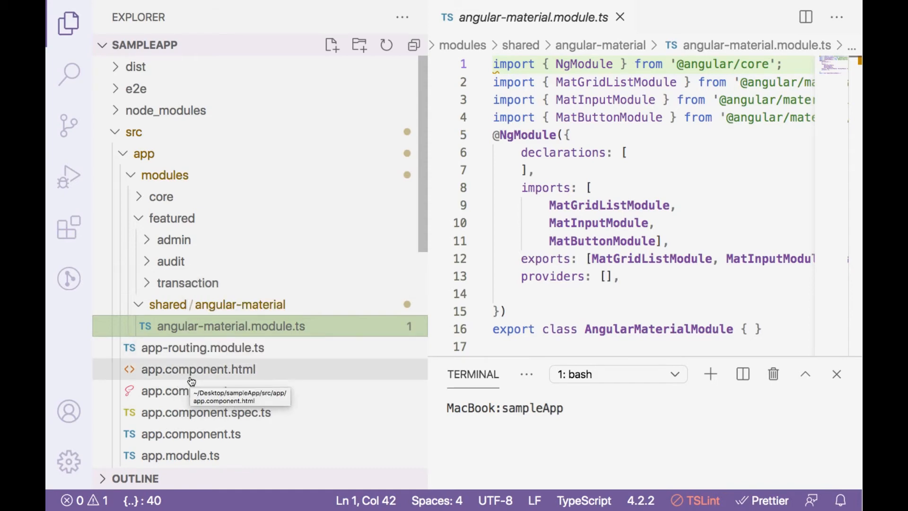
pyautogui.moveTo(677, 243)
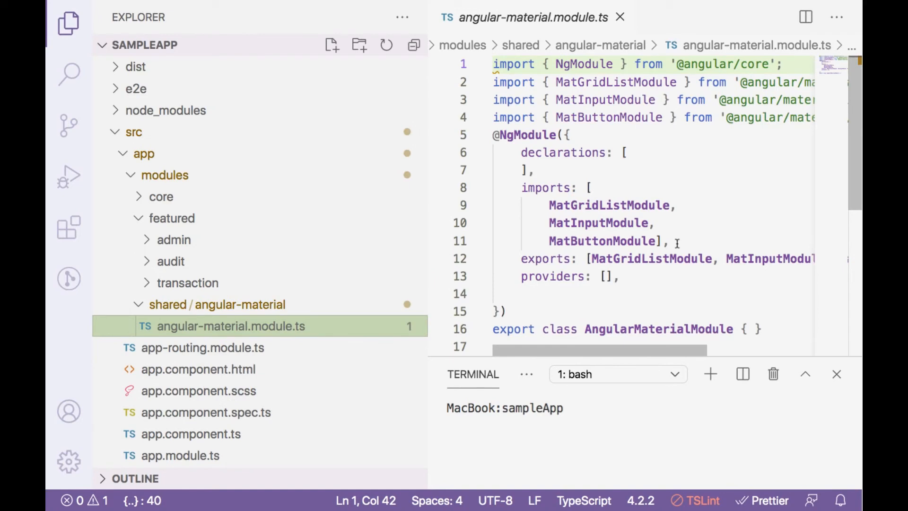
pyautogui.moveTo(267, 326)
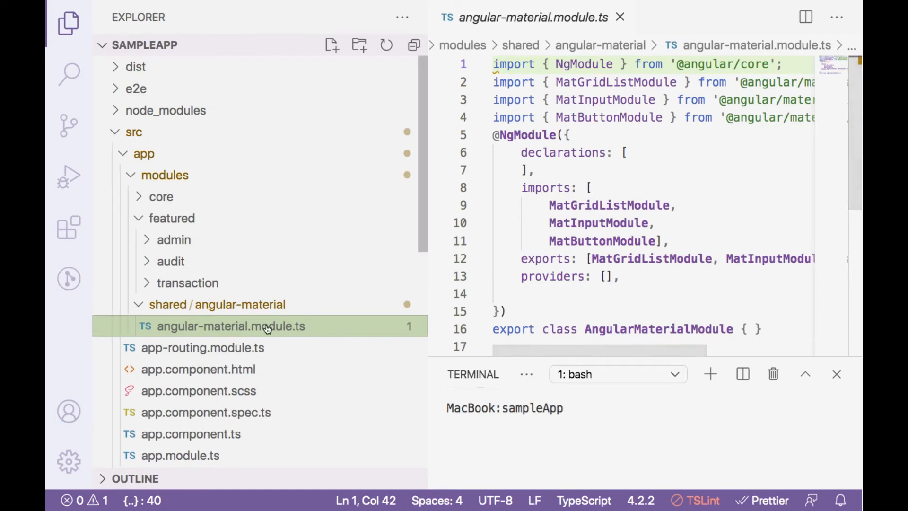
pyautogui.moveTo(272, 346)
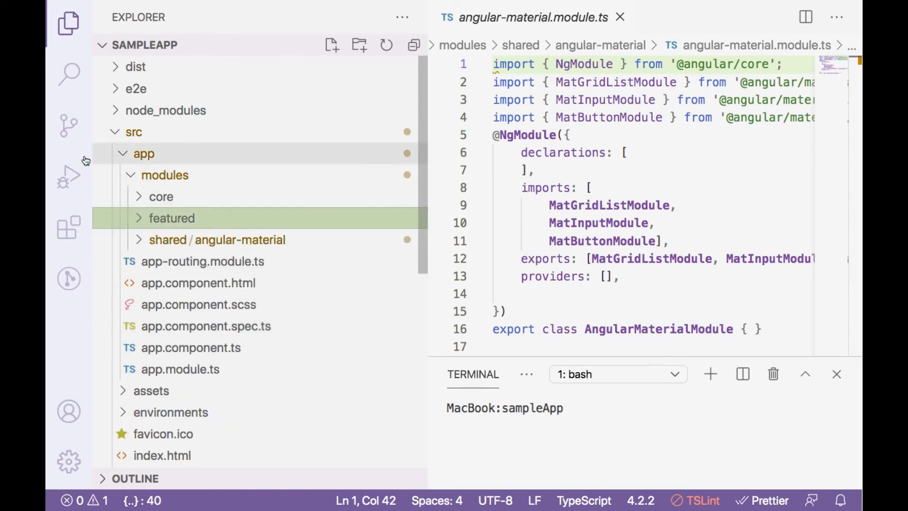
pyautogui.moveTo(349, 322)
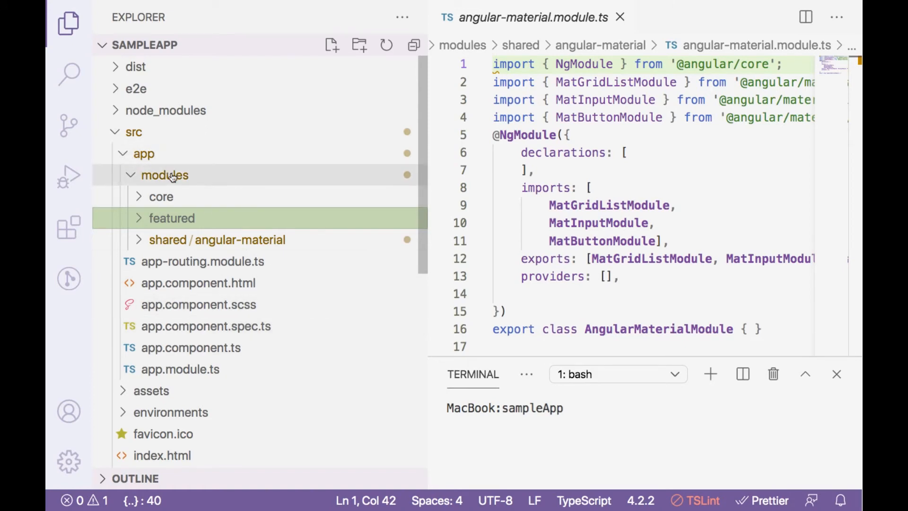
pyautogui.moveTo(165, 175)
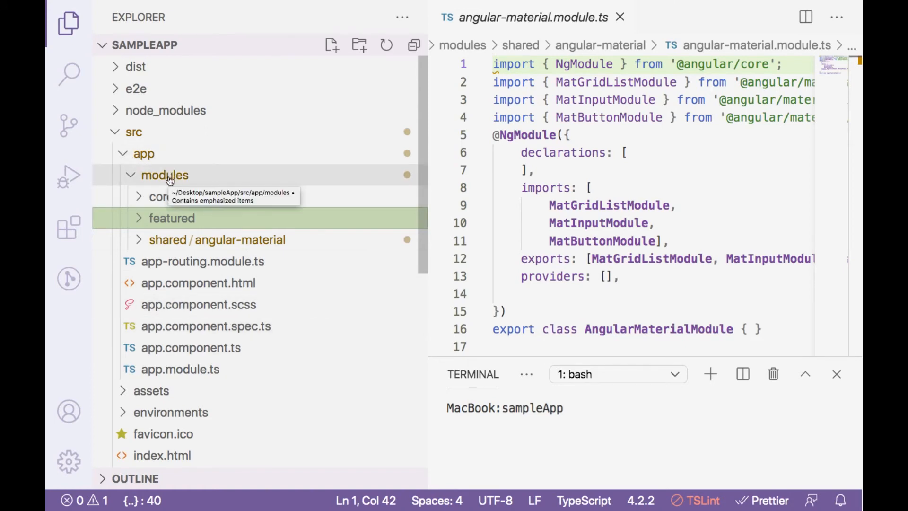
pyautogui.moveTo(161, 196)
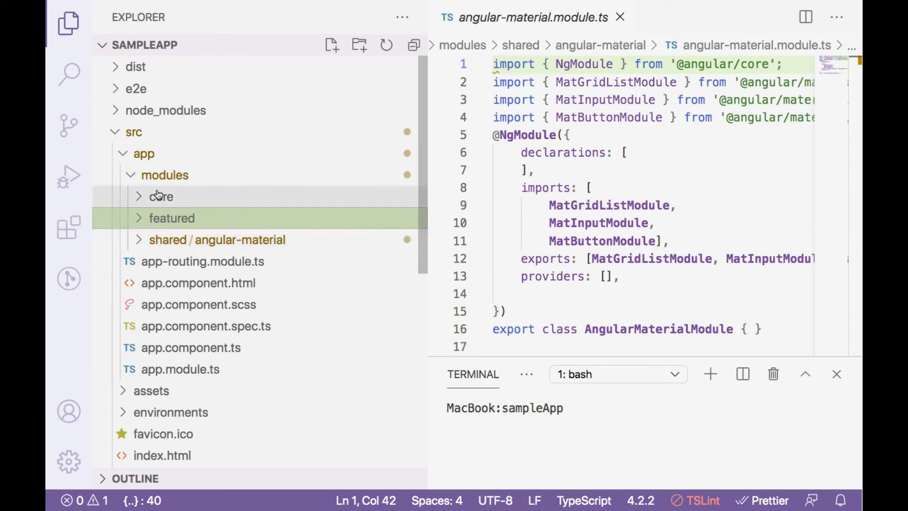
pyautogui.moveTo(398, 223)
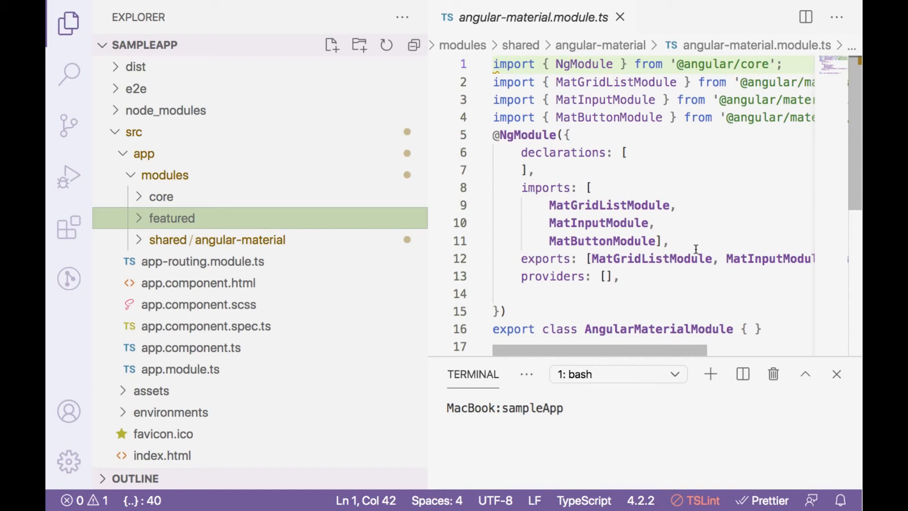
pyautogui.moveTo(427, 260)
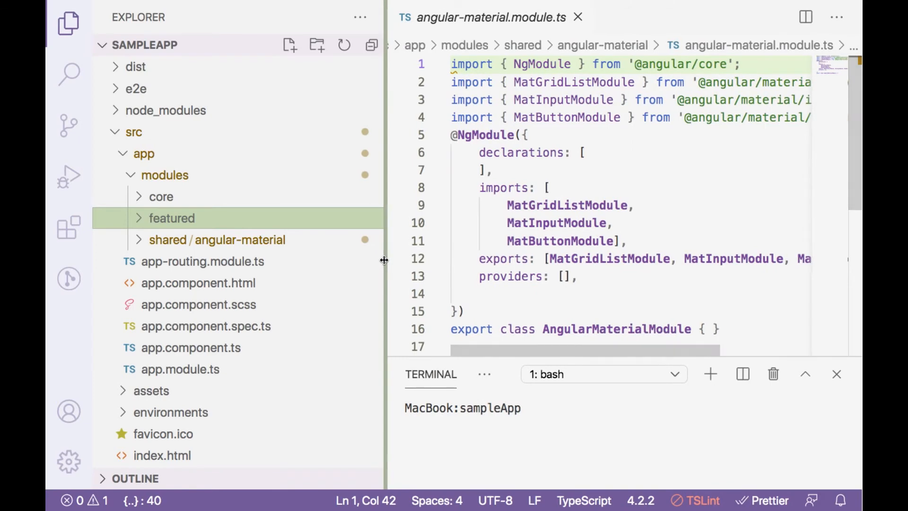
# - View the lazy-loaded audit and transaction routes in app-routing.module.ts and expand dist/sampleApp's build output
pyautogui.click(203, 261)
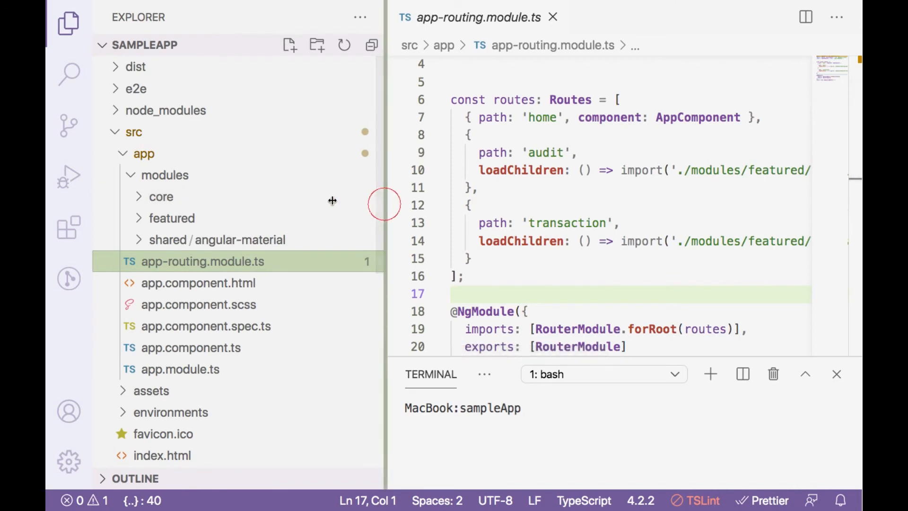
pyautogui.click(463, 188)
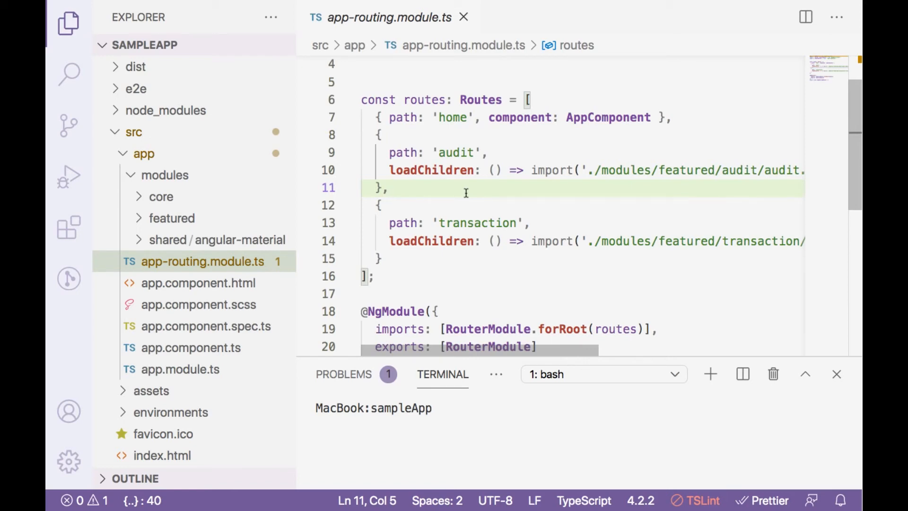
pyautogui.moveTo(551, 264)
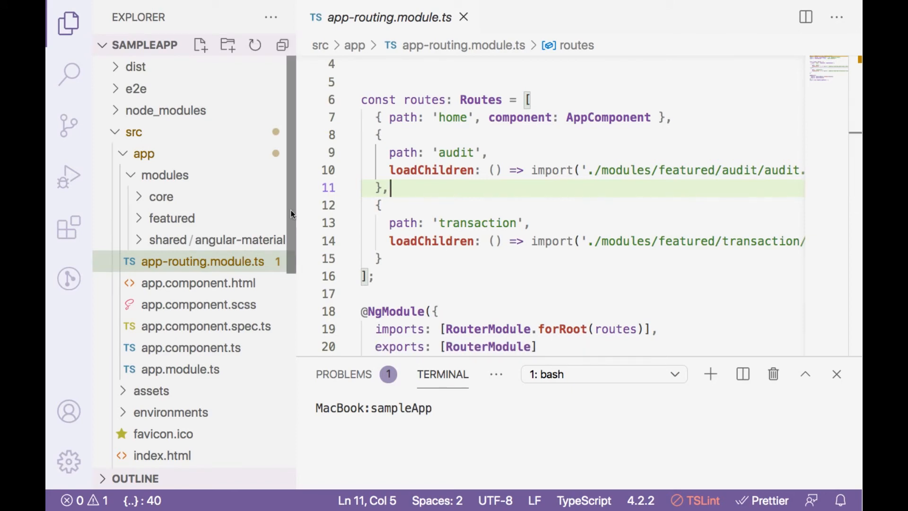
pyautogui.click(136, 67)
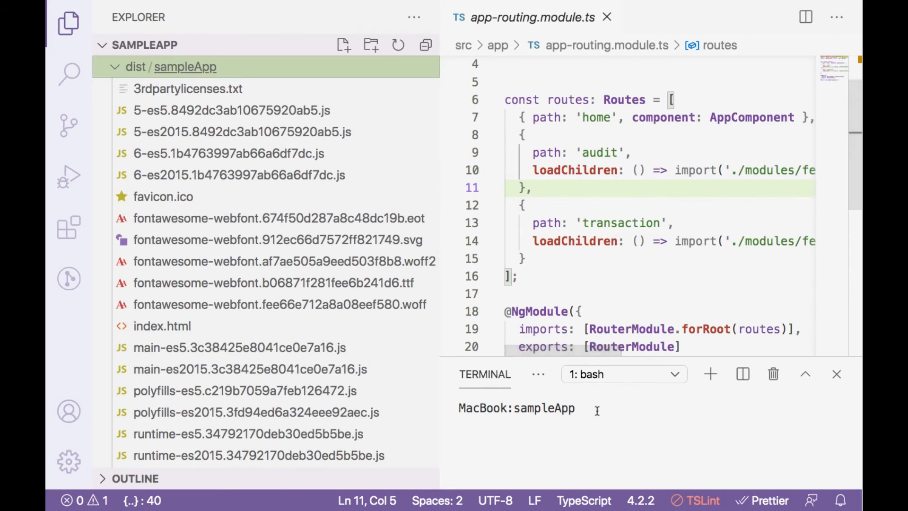
# - Enter 'ng build --prod' at the terminal prompt while reviewing the numbered chunk files
pyautogui.write('ng build --prod')
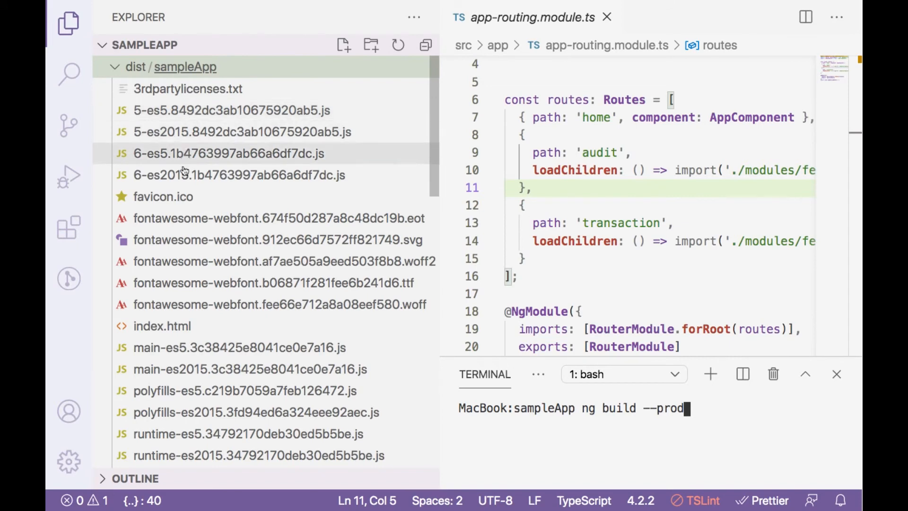
pyautogui.moveTo(188, 175)
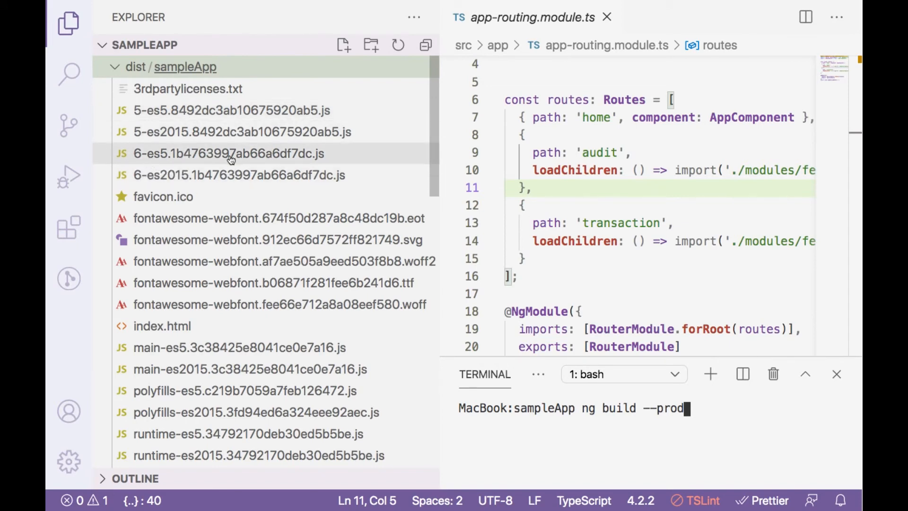
pyautogui.moveTo(203, 175)
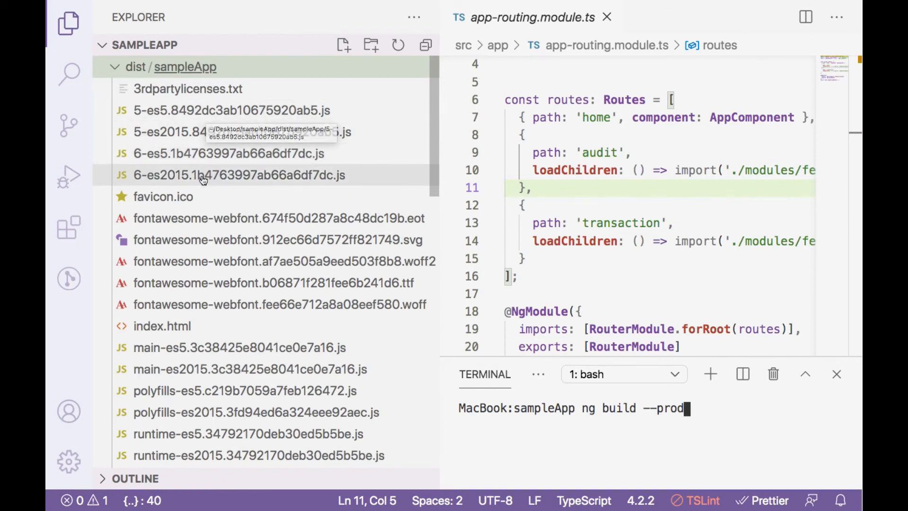
pyautogui.moveTo(201, 186)
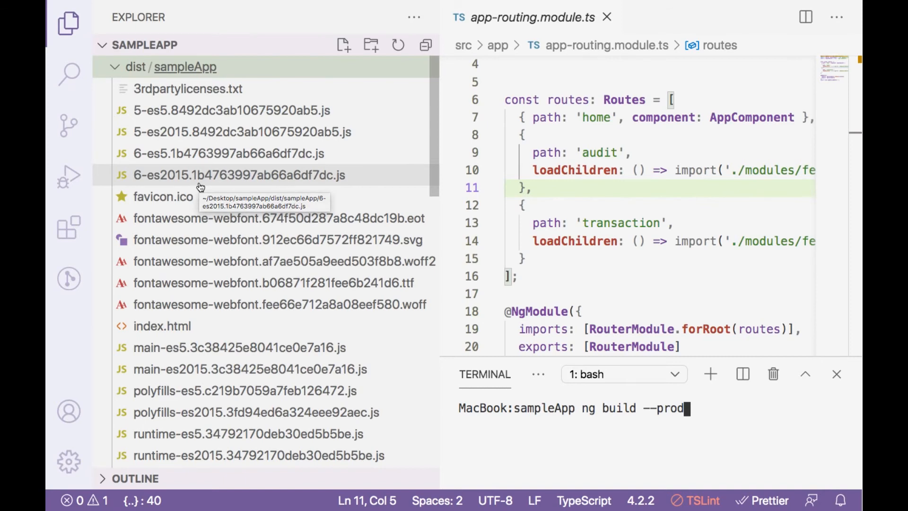
pyautogui.moveTo(199, 186)
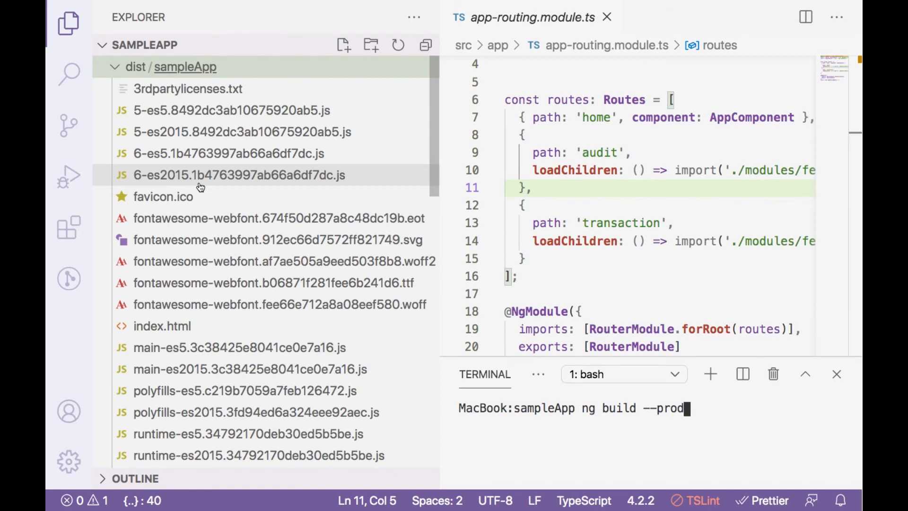
pyautogui.click(115, 67)
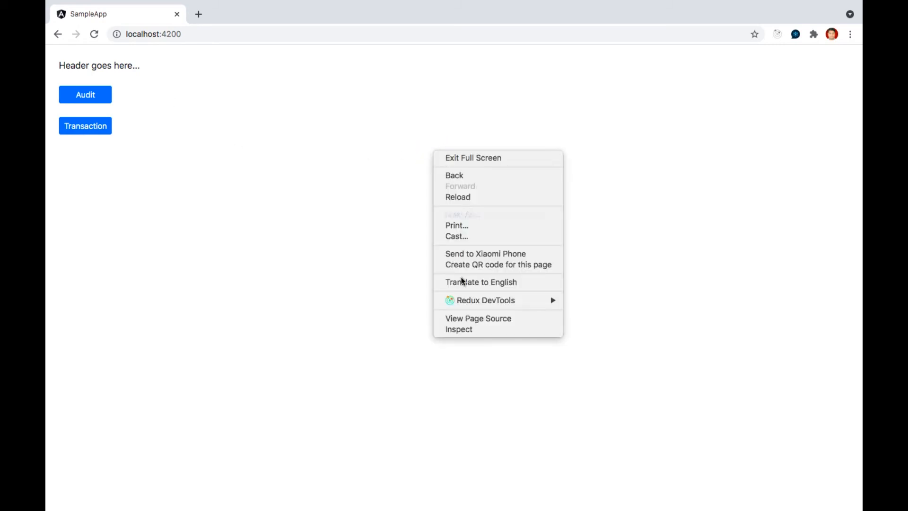
# - Record the page's JS bundle requests in the Network view, then clear the log and enlarge the page area
pyautogui.click(458, 329)
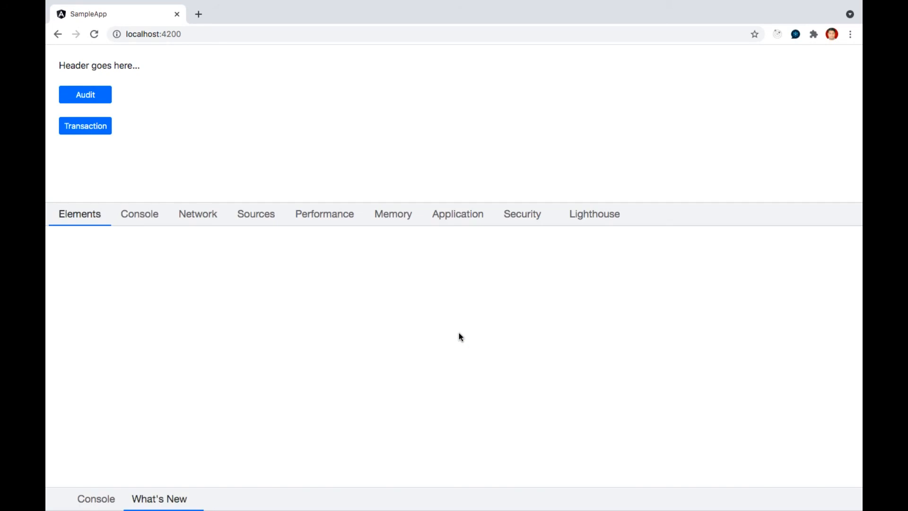
pyautogui.click(253, 214)
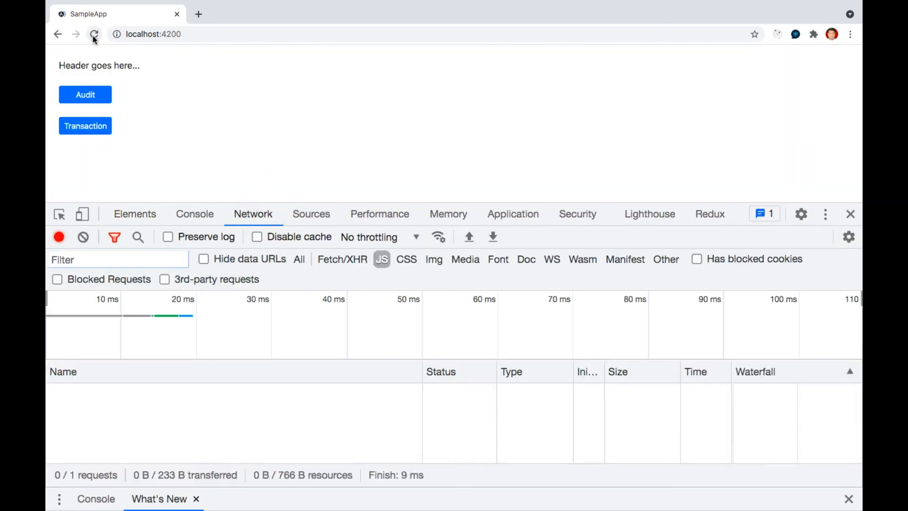
pyautogui.click(94, 34)
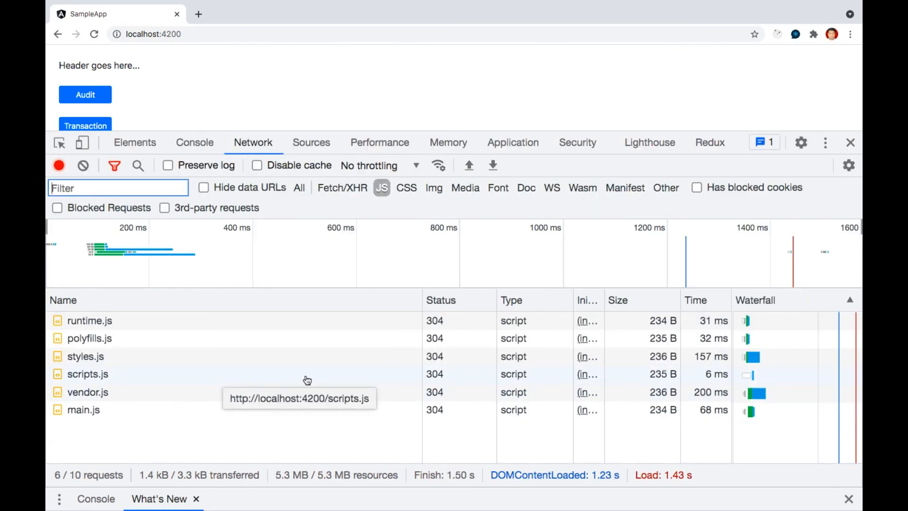
pyautogui.moveTo(448, 142)
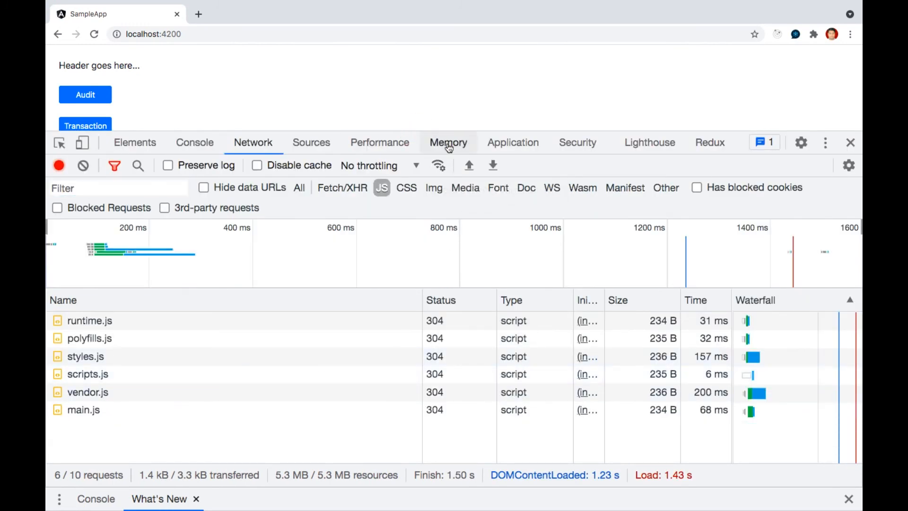
pyautogui.click(82, 165)
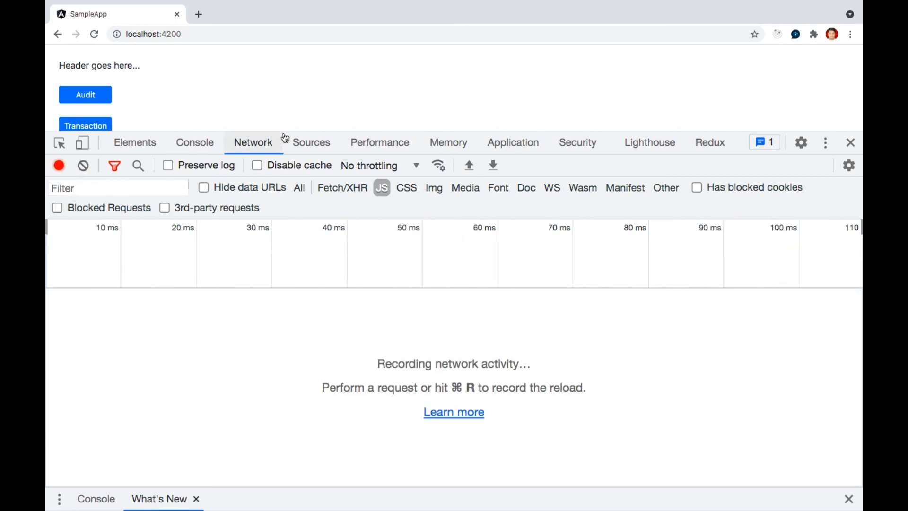
pyautogui.moveTo(405, 134); pyautogui.dragTo(405, 144)
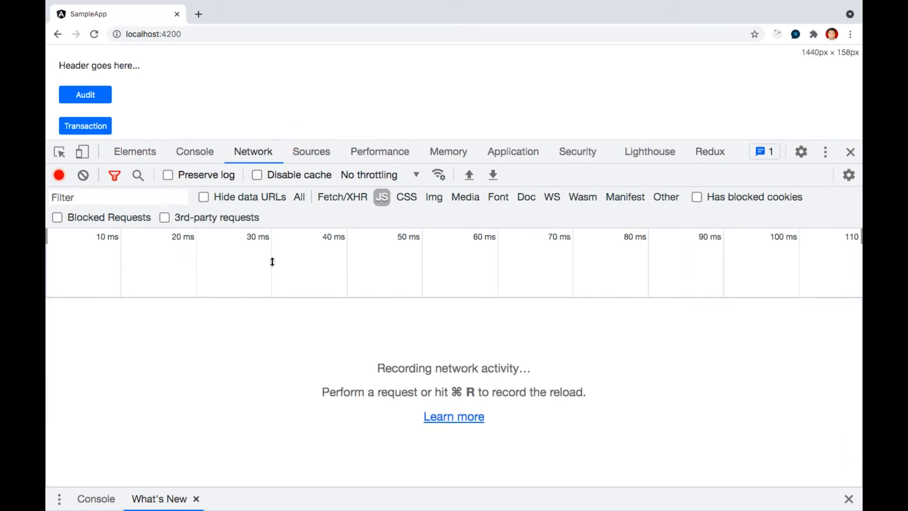
pyautogui.click(86, 95)
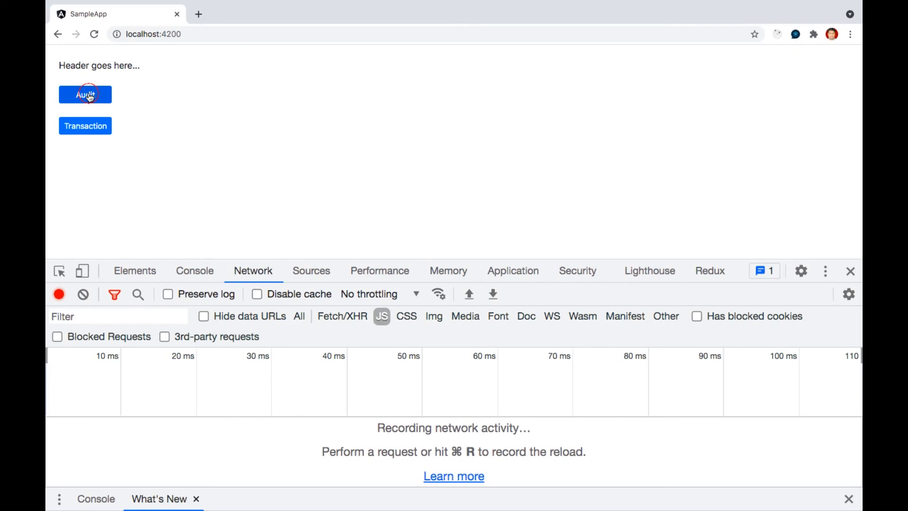
# - Visit Audit and Transaction so their module chunks load lazily, then return to Audit
pyautogui.click(85, 94)
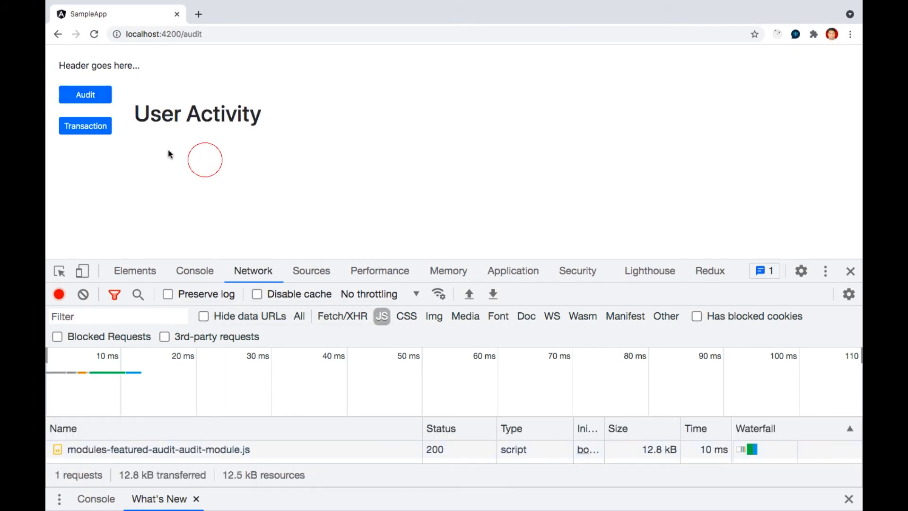
pyautogui.click(85, 126)
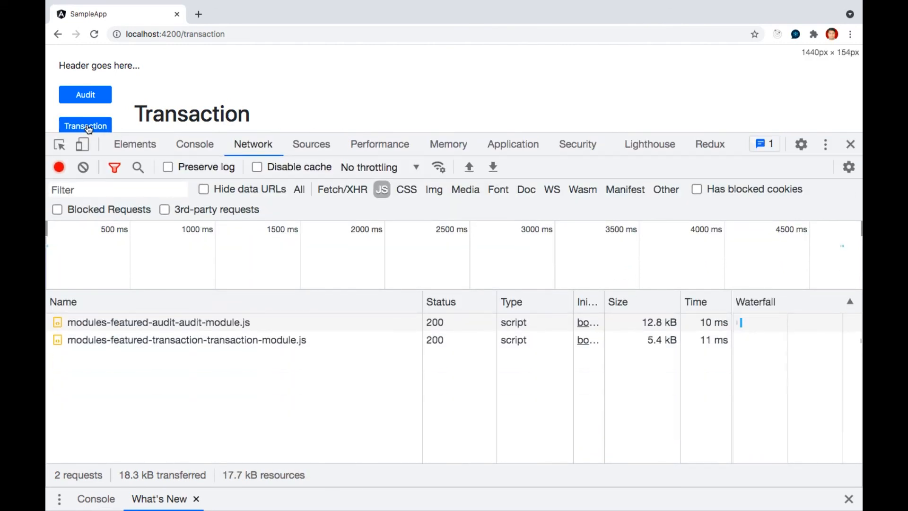
pyautogui.click(85, 94)
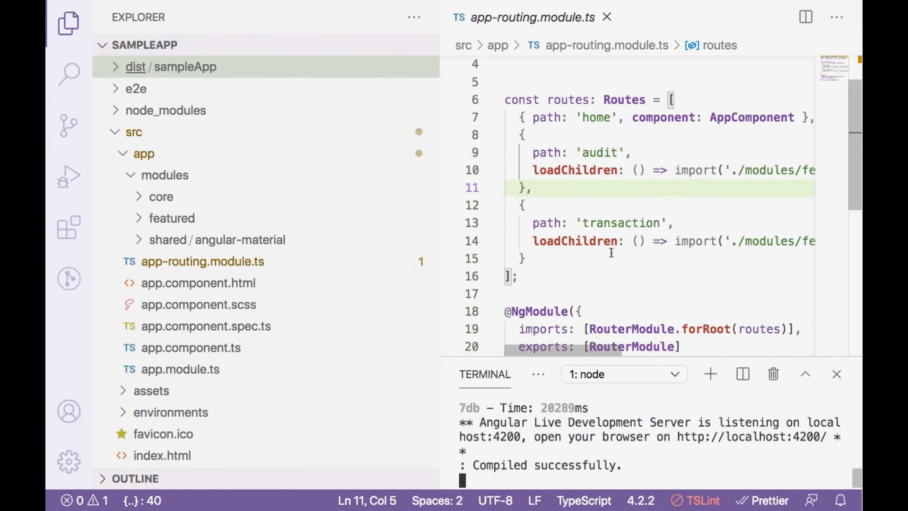
# - Show header.component.ts where HeaderComponent's constructor calls this.cd.detach() on ChangeDetectorRef
pyautogui.click(161, 197)
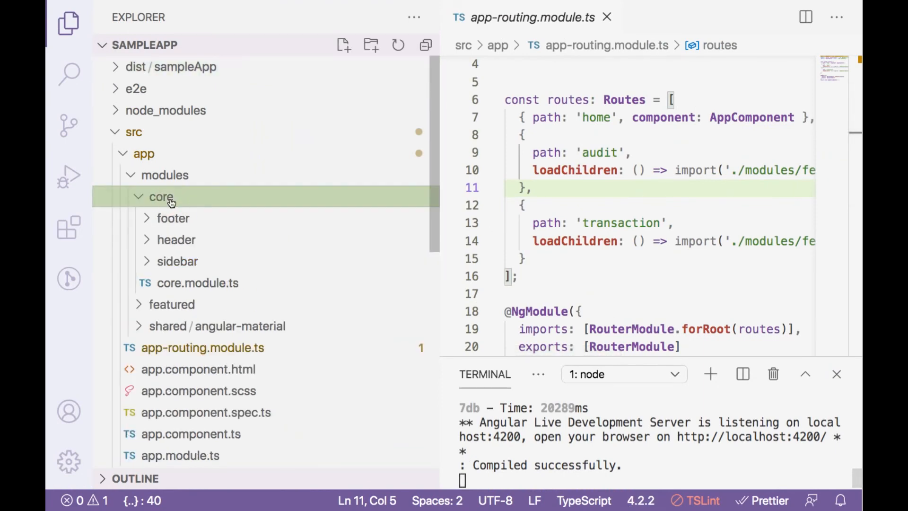
pyautogui.click(176, 240)
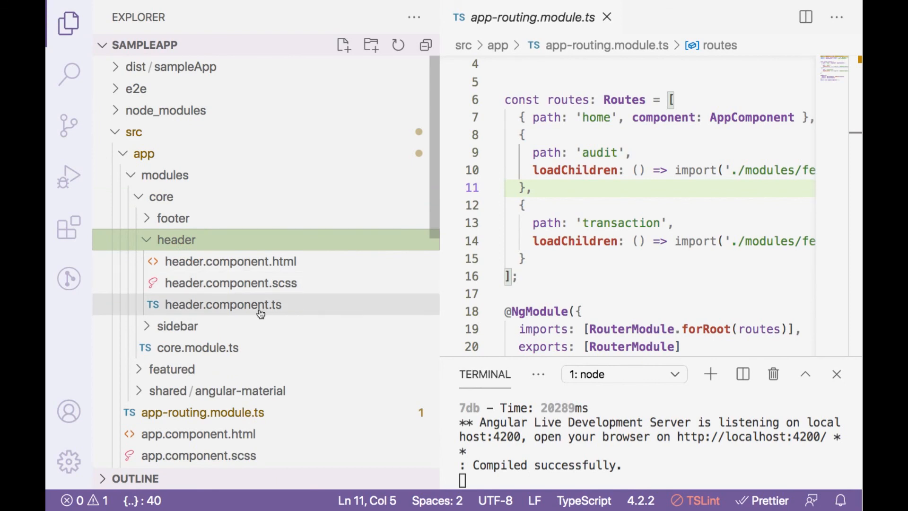
pyautogui.click(223, 304)
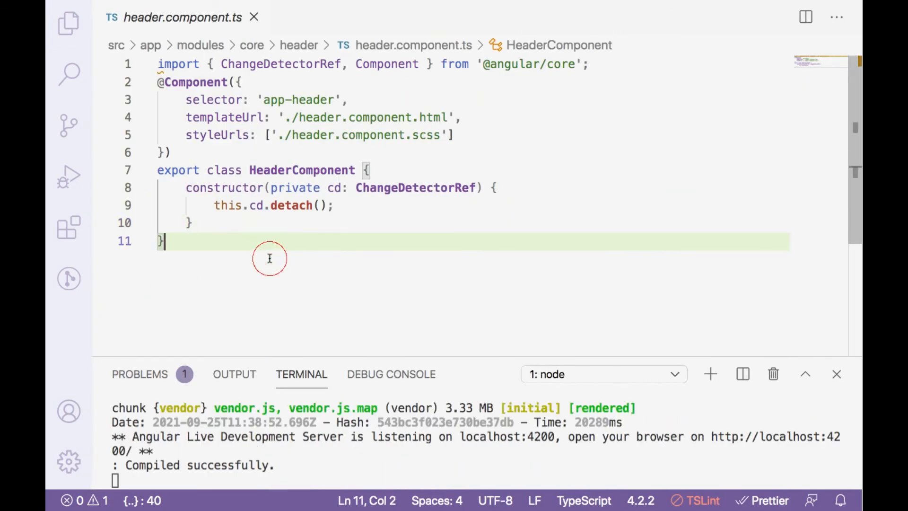
pyautogui.tripleClick(271, 204)
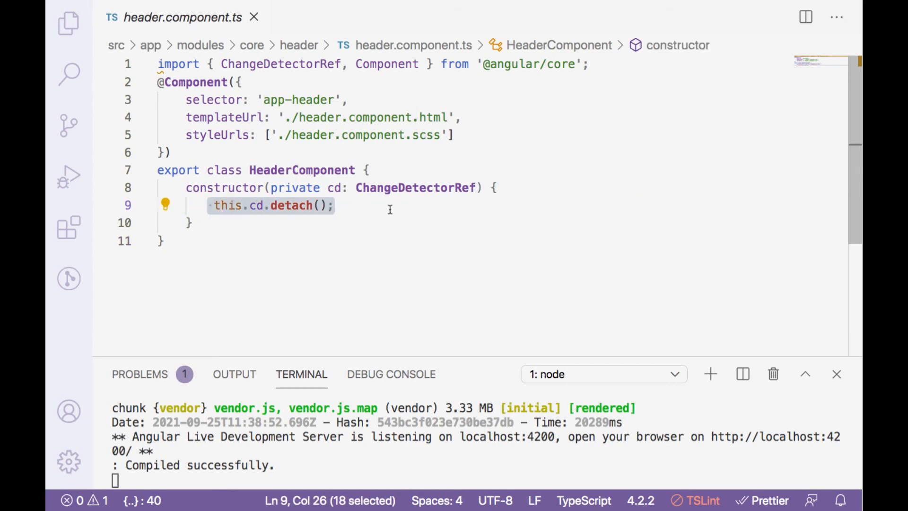
pyautogui.moveTo(400, 213)
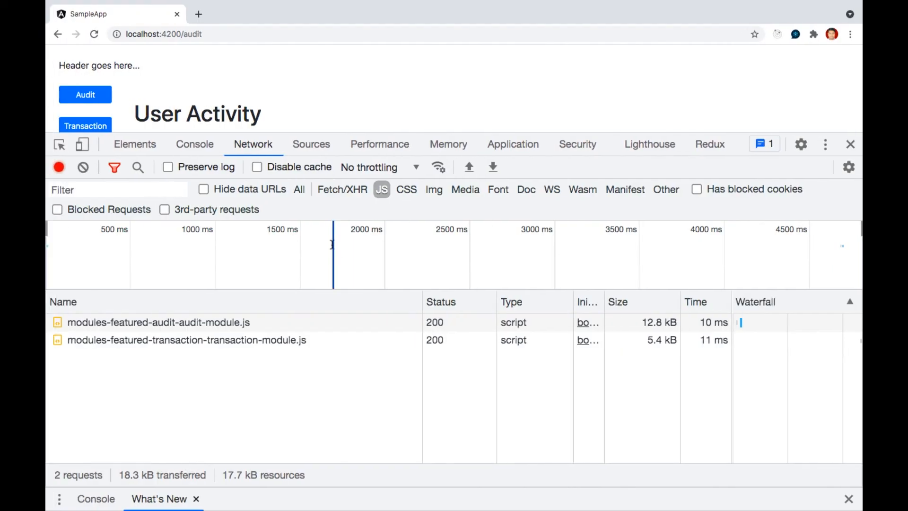
# - Close DevTools so the SampleApp audit route's User Activity page fills the window
pyautogui.click(849, 144)
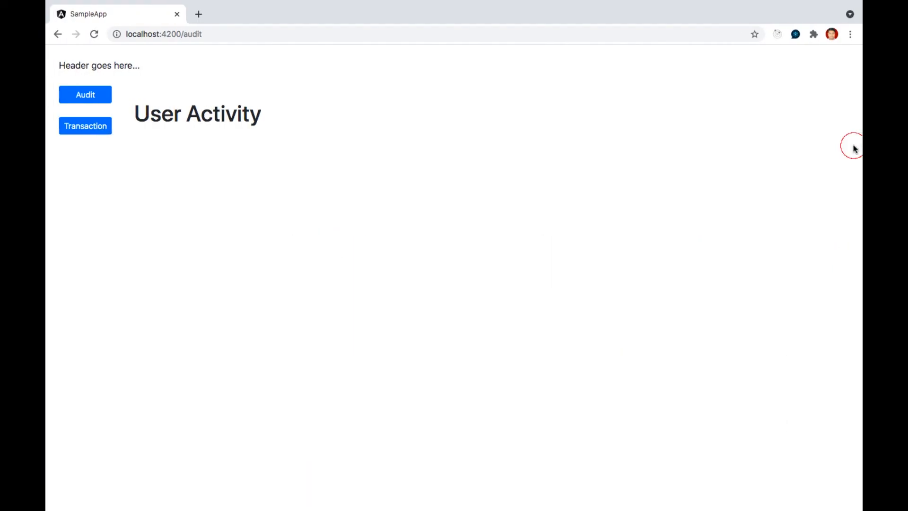
pyautogui.moveTo(409, 186)
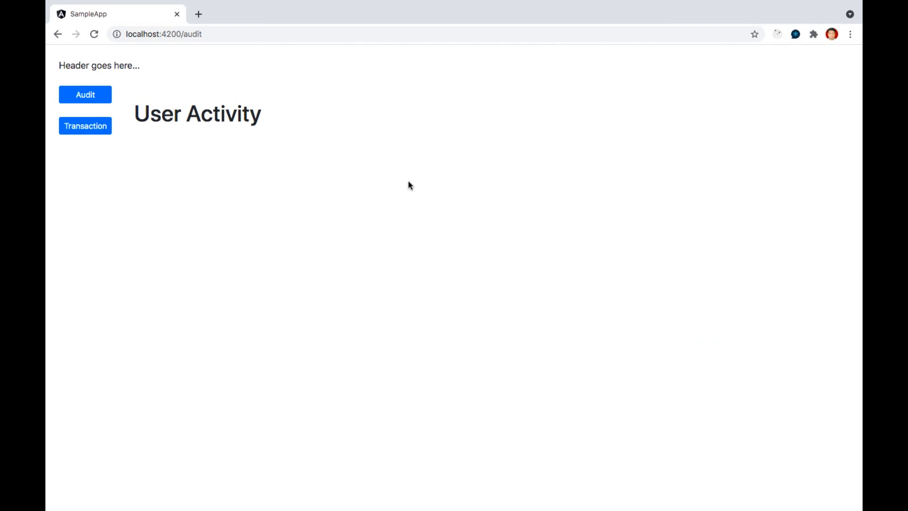